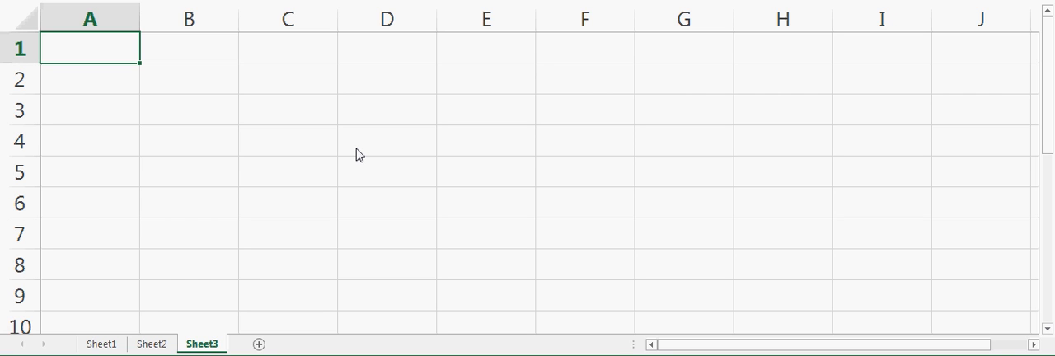
mouse_move(308, 95)
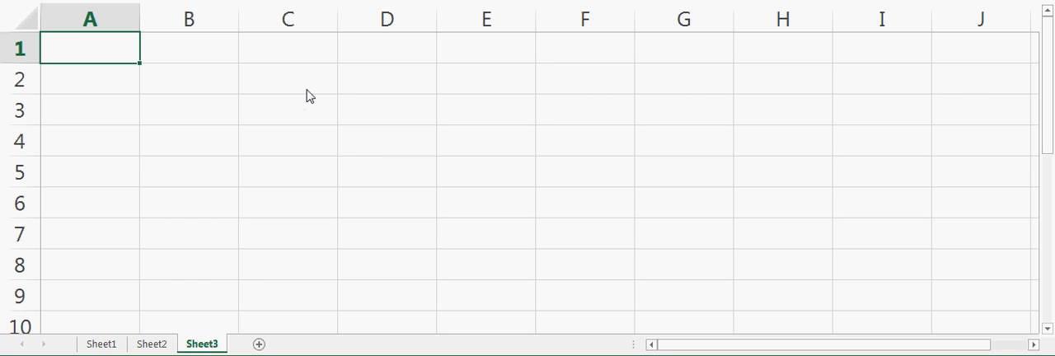
Enter label r with rate 10, periods 1–5 in E1:I1 and cash flows of 100
left_click(189, 79)
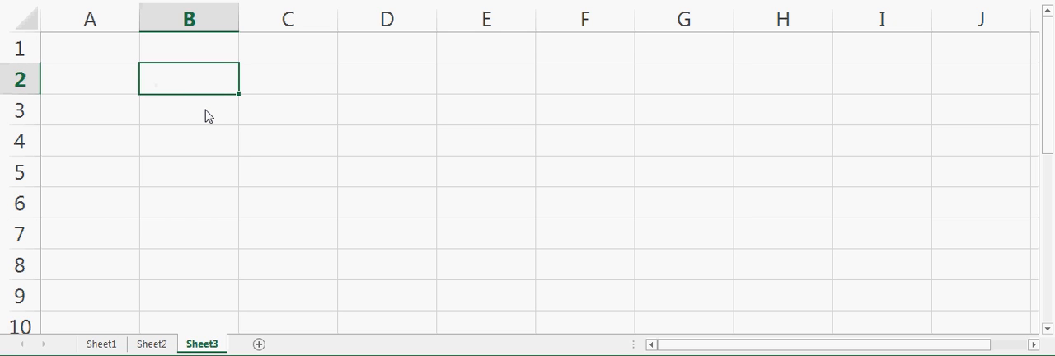
type("r")
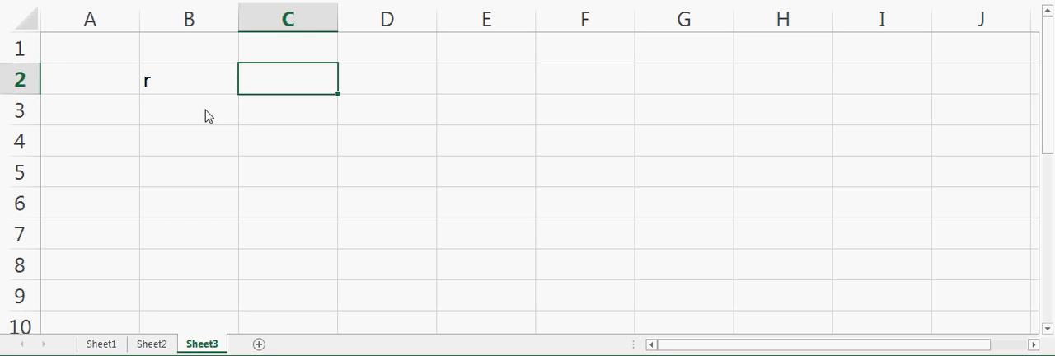
type("10")
left_click(585, 48)
type("1")
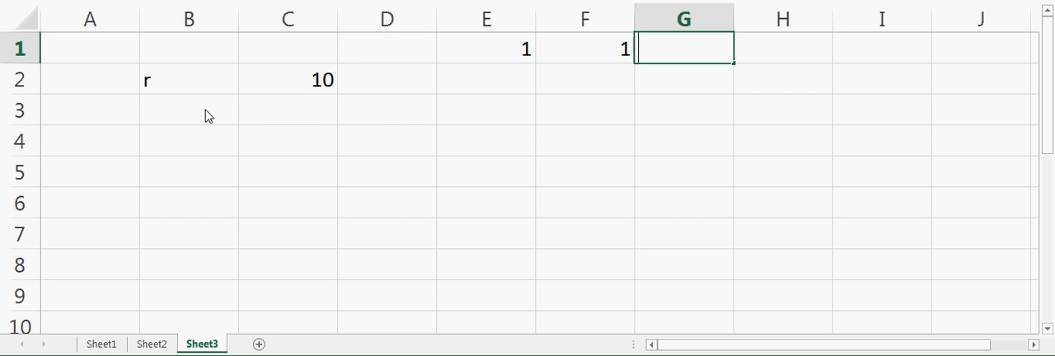
mouse_move(597, 52)
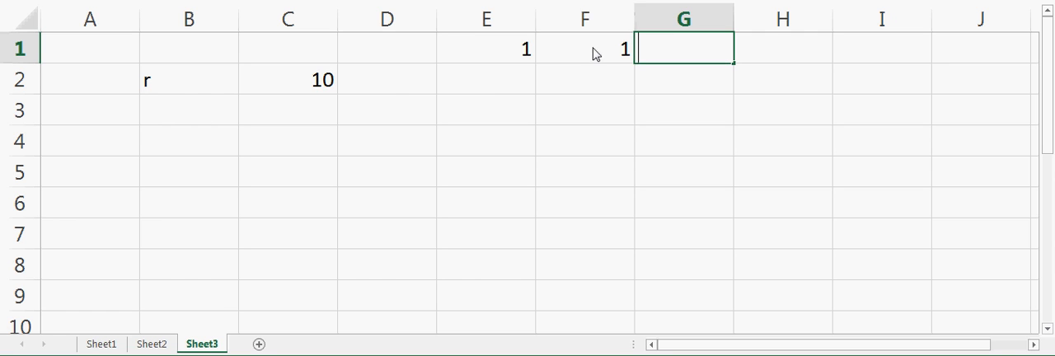
type("3")
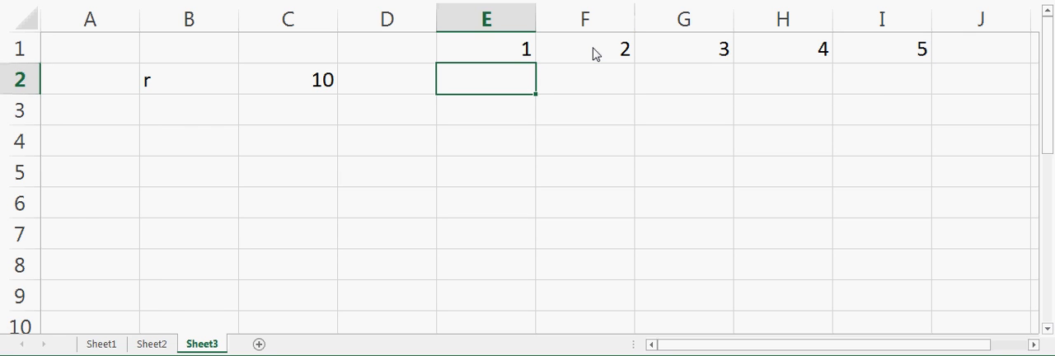
type("100")
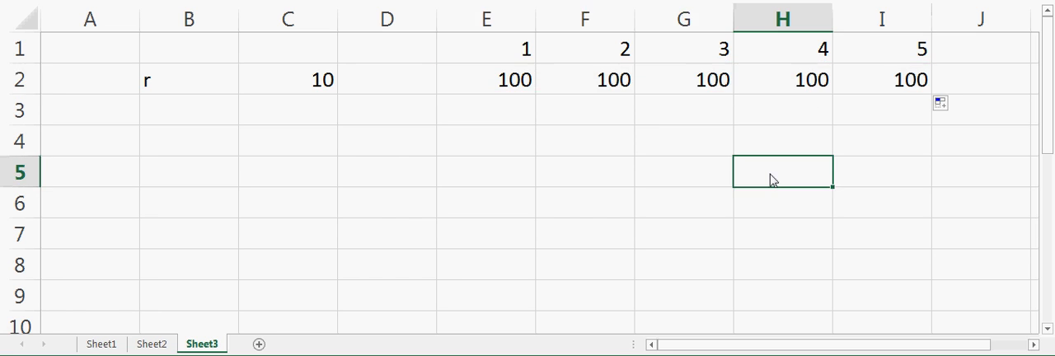
mouse_move(506, 83)
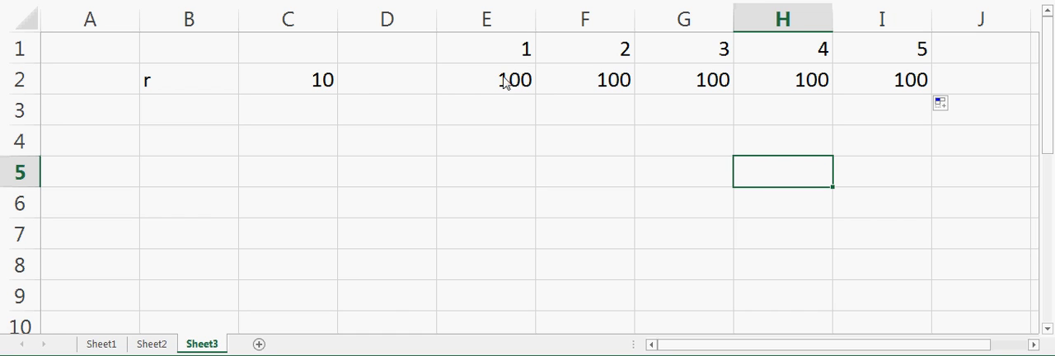
Center the period numbers and cash flow values in E1:I2
left_click(487, 79)
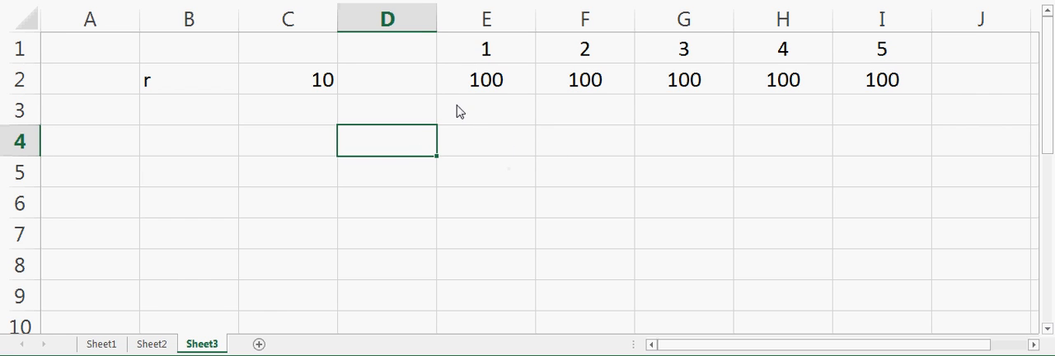
left_click(486, 79)
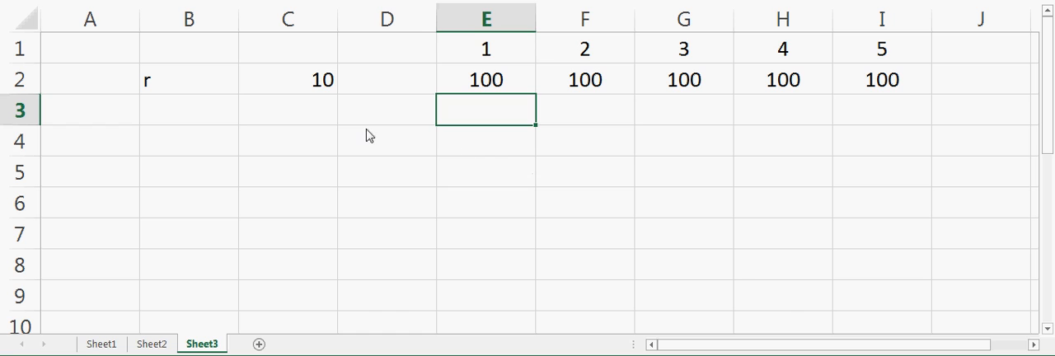
Label D4 PV and enter =E2/(1+$C$2/100)^E1 in E4, showing 90.9091
type("P")
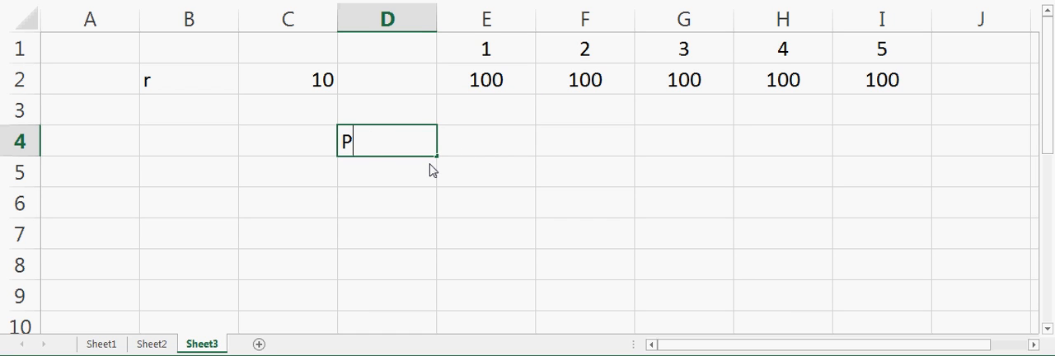
type("V")
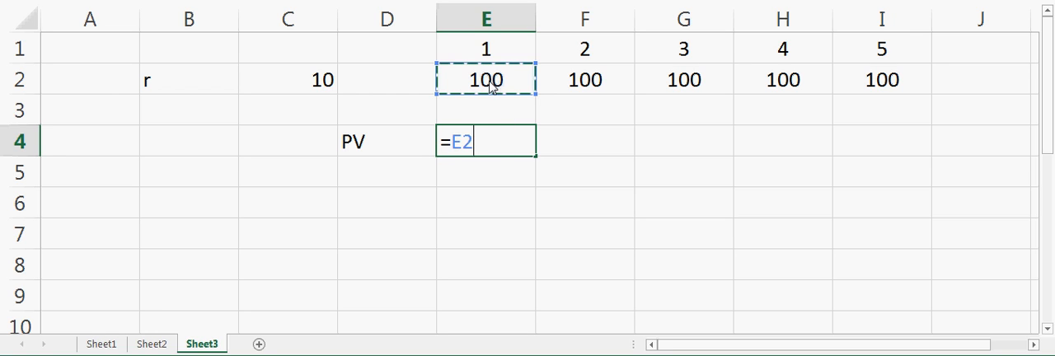
type("/(")
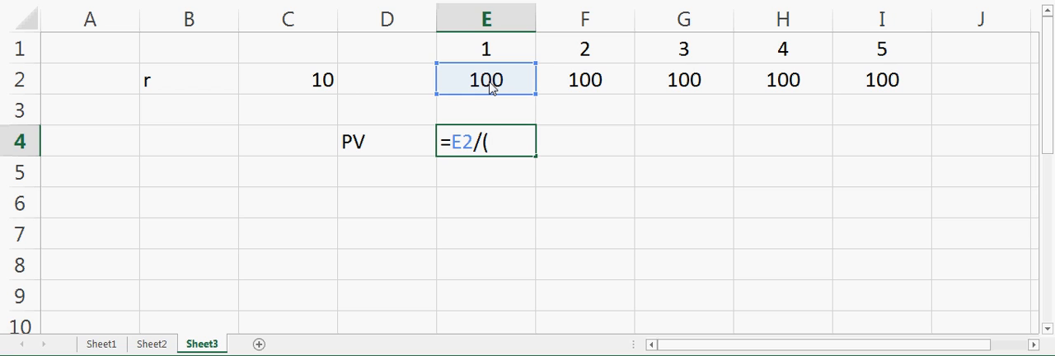
type("1+C2/100")
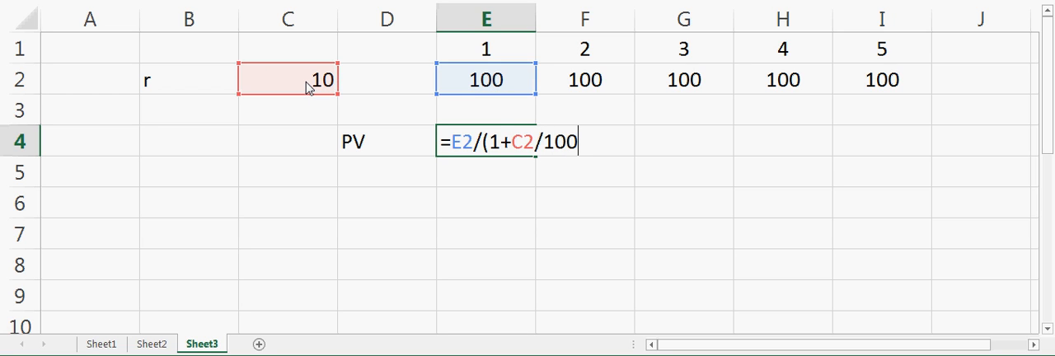
type(")")
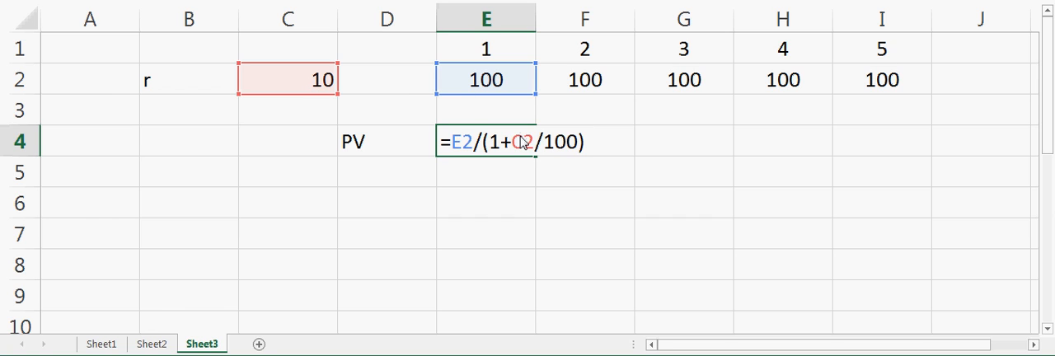
key("f4")
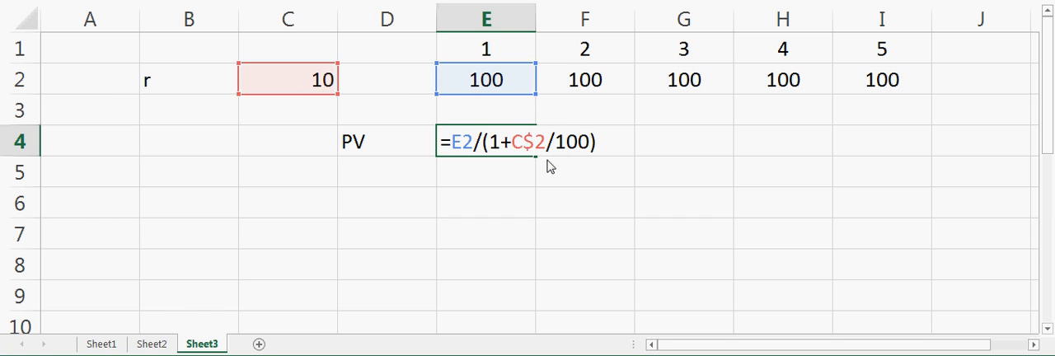
mouse_move(512, 142)
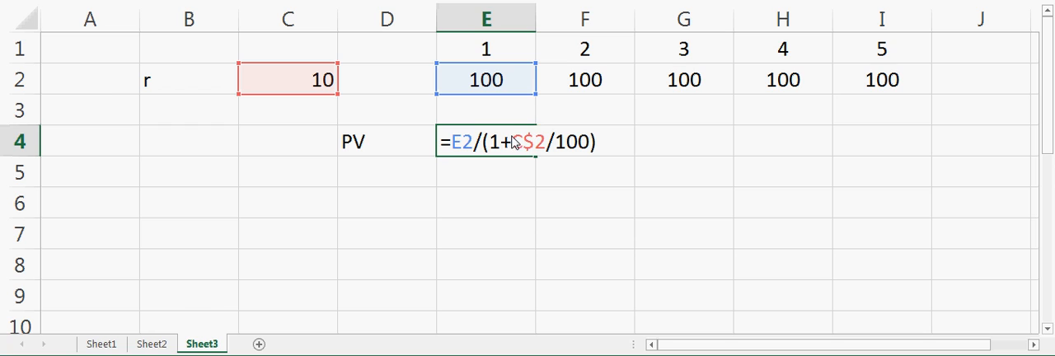
key("f4")
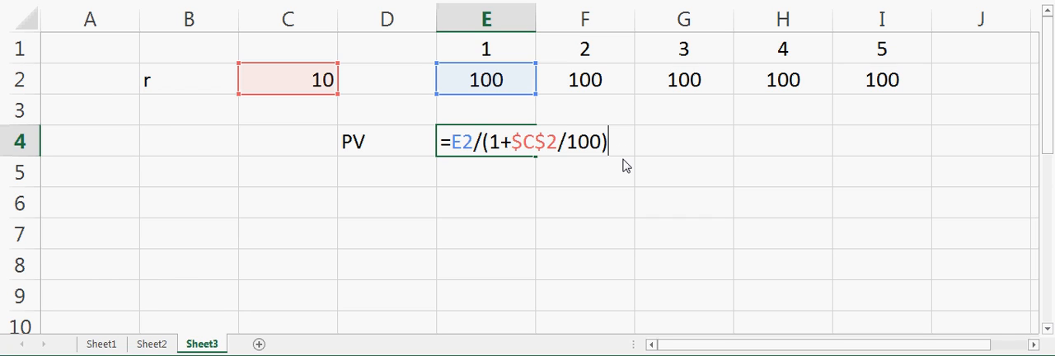
type("^")
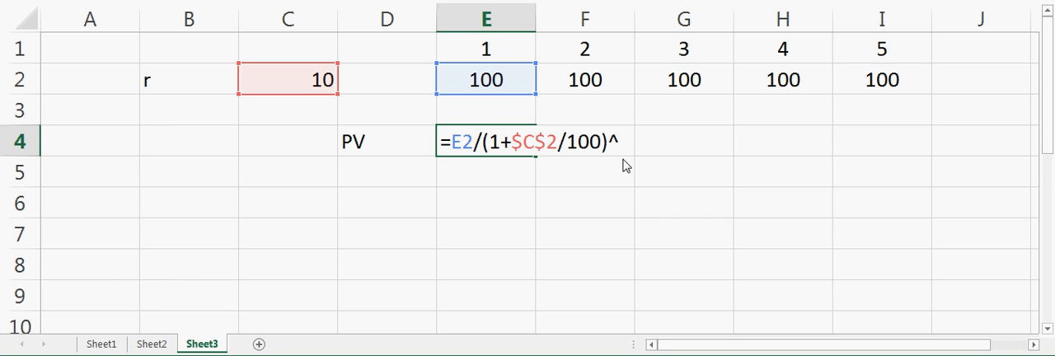
mouse_move(511, 54)
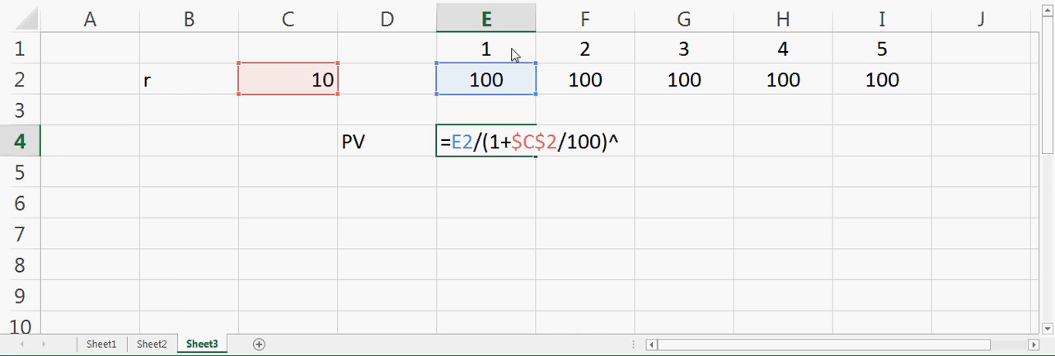
left_click(486, 48)
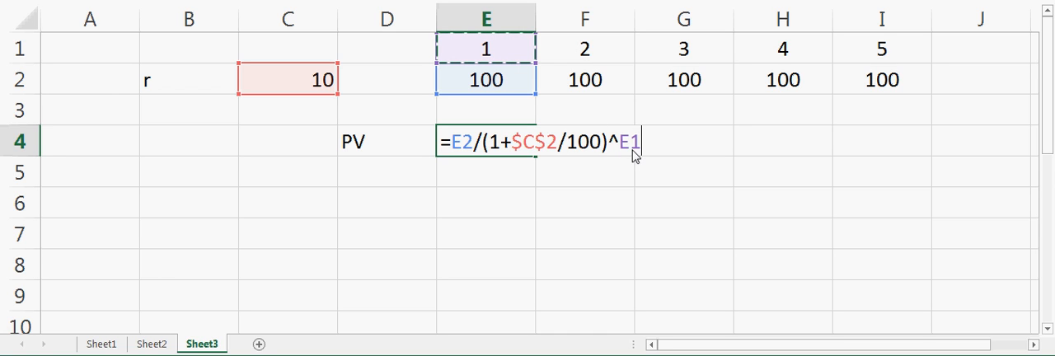
key("enter")
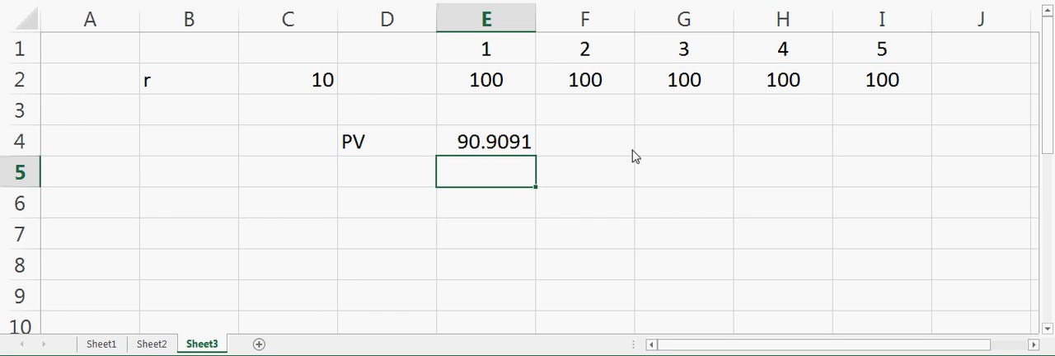
mouse_move(521, 151)
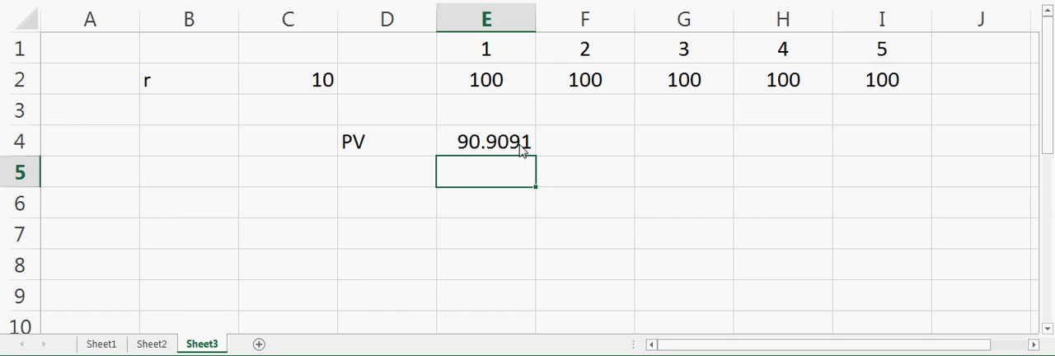
Fill the PV formula across E4:I4, giving present values 90.9091 through 62.0921
left_click(486, 141)
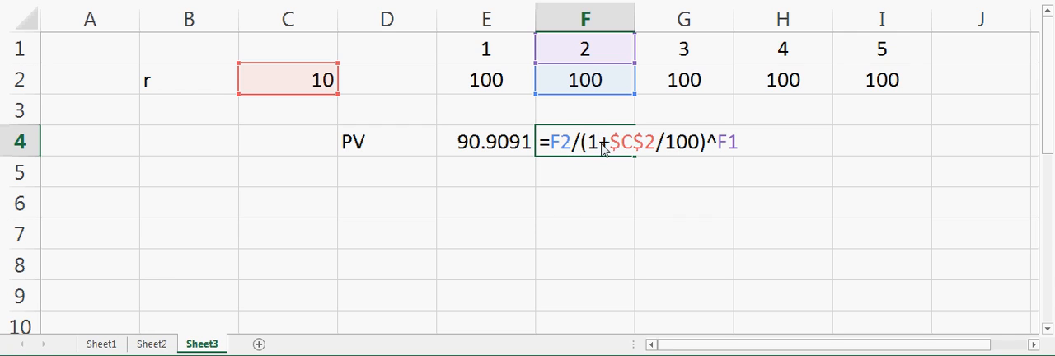
mouse_move(639, 150)
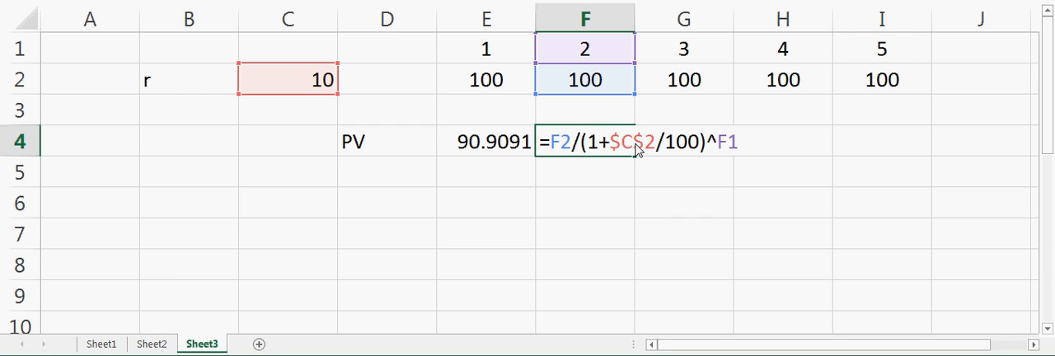
mouse_move(606, 56)
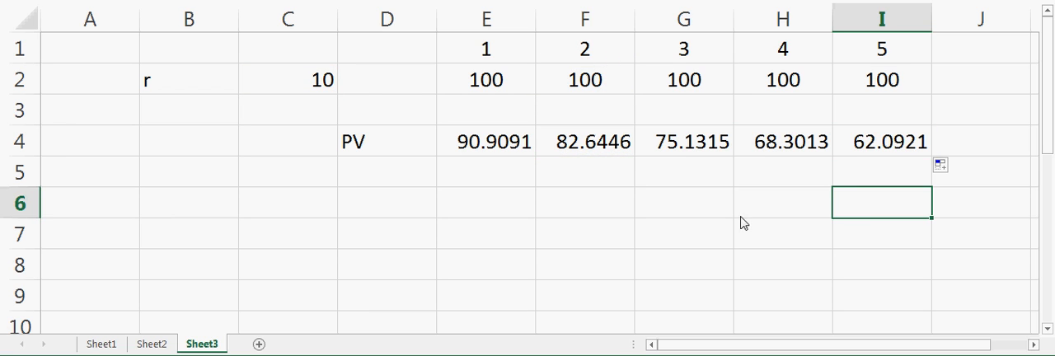
mouse_move(882, 156)
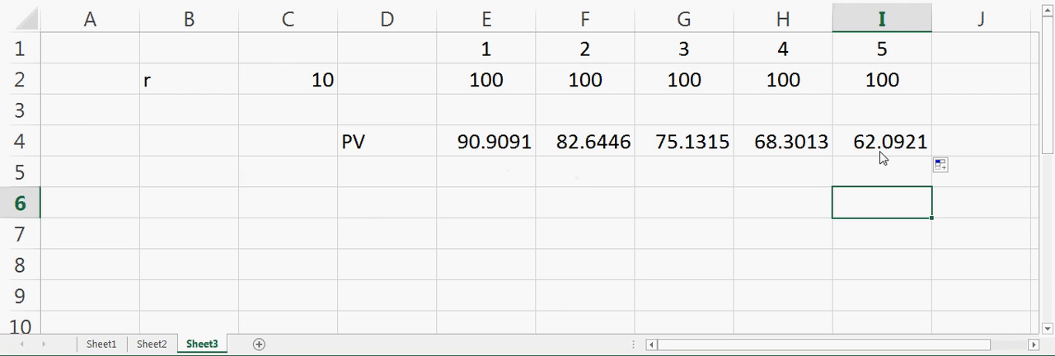
mouse_move(901, 106)
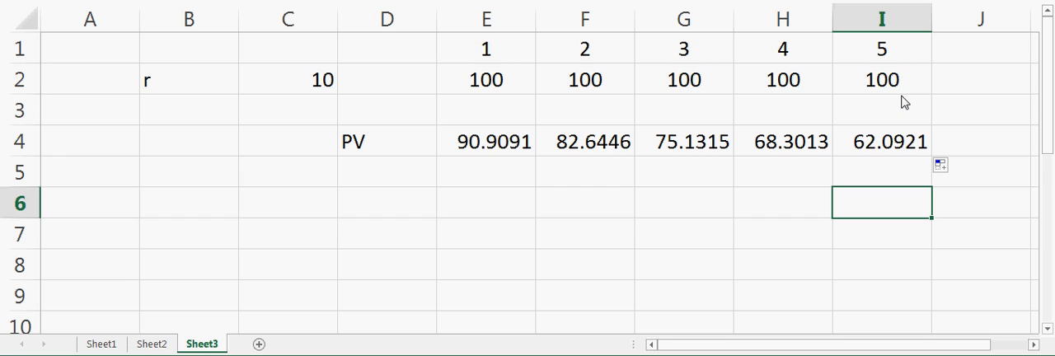
mouse_move(392, 175)
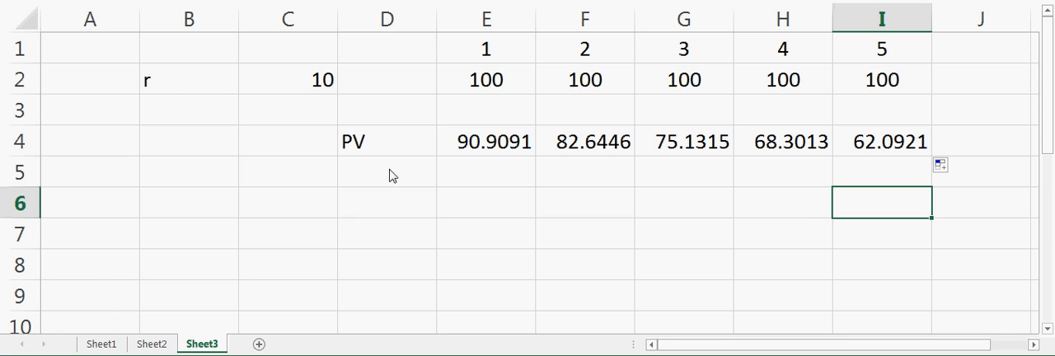
mouse_move(460, 155)
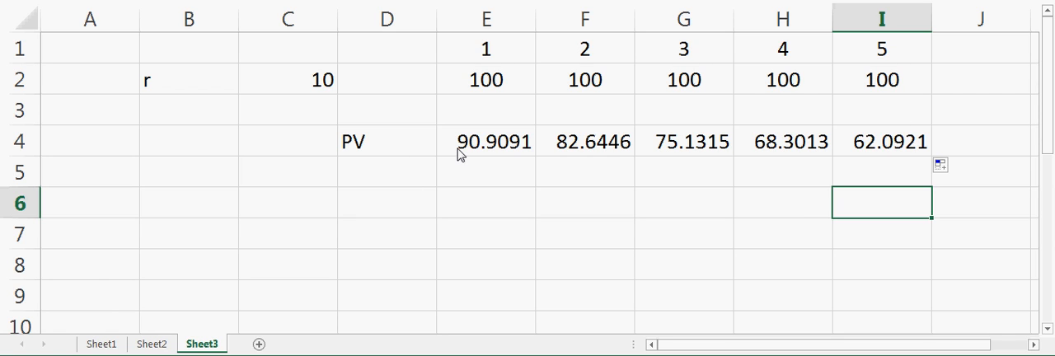
mouse_move(400, 194)
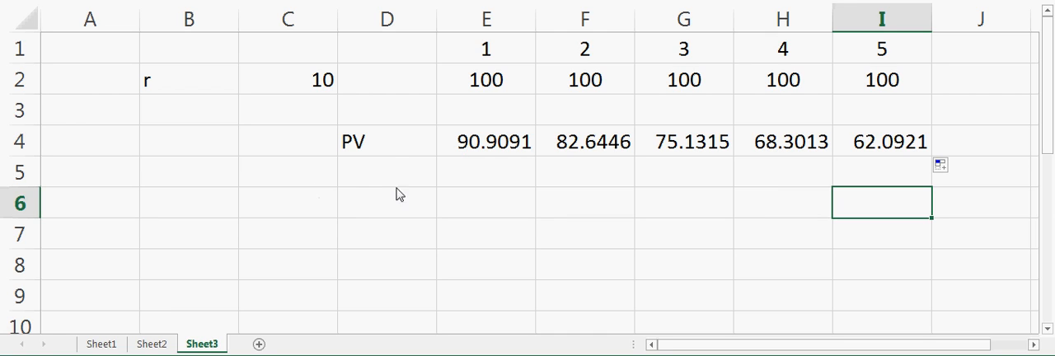
Label B4 NPV and begin a =SUM( formula in C4
left_click(386, 141)
type("NP")
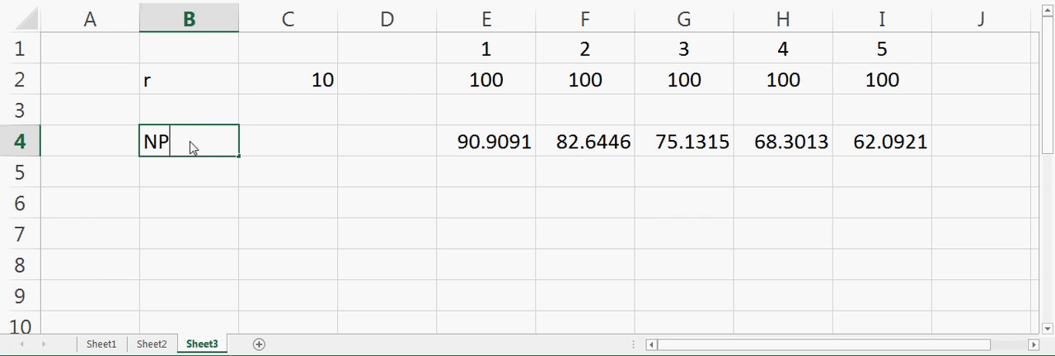
type("V")
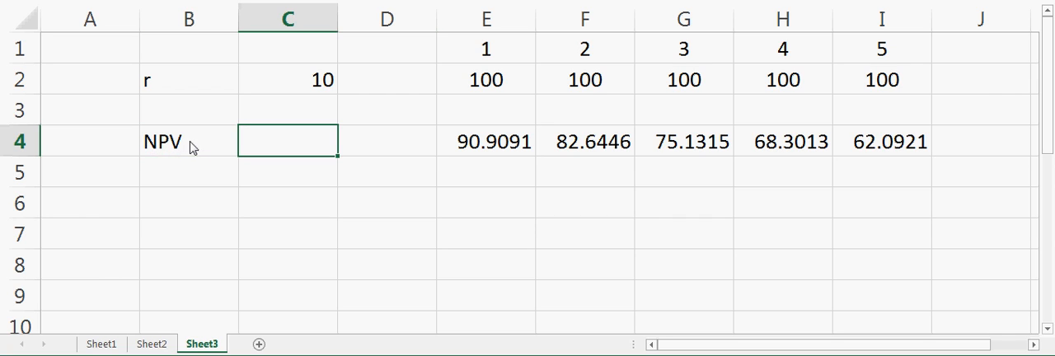
type("=s")
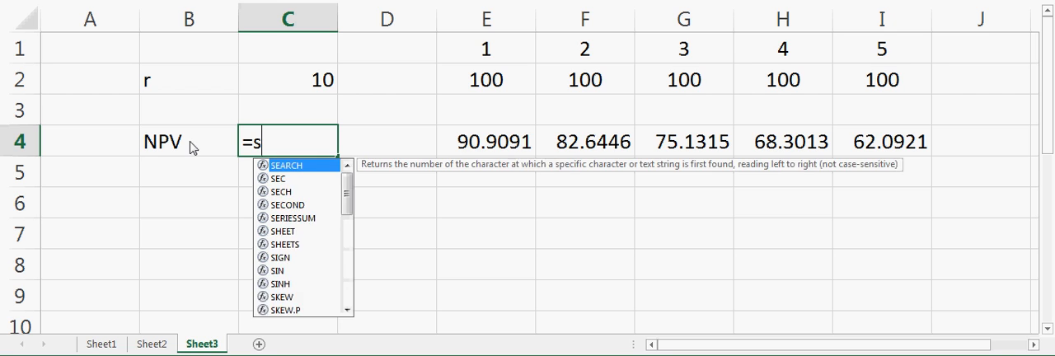
type("um(")
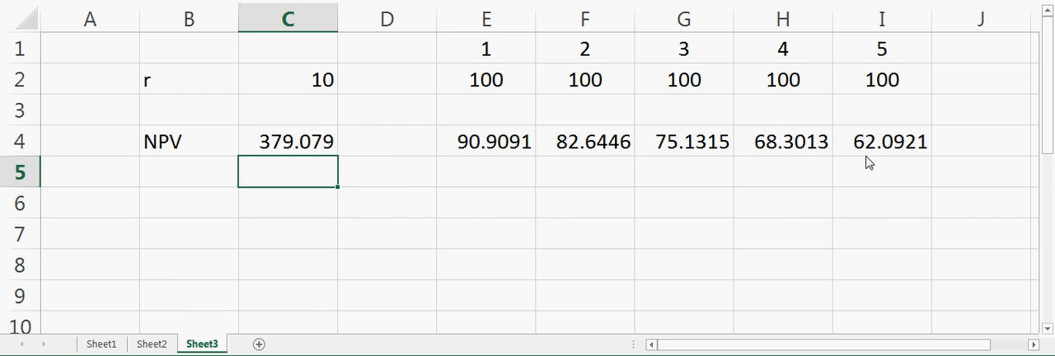
Total E4:I4 in C4, then set the rate to 0 so NPV reads 500
left_click(287, 79)
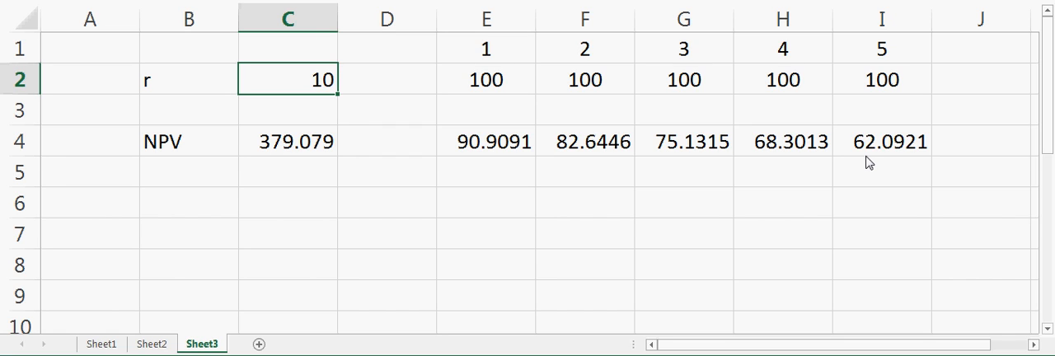
mouse_move(537, 102)
type("0")
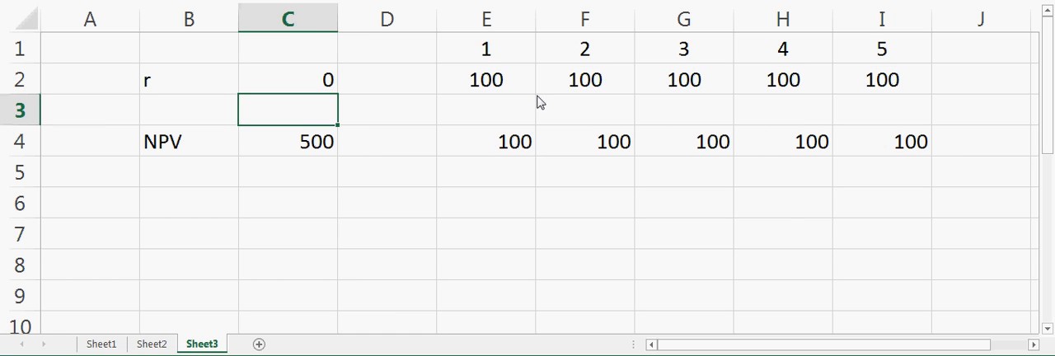
mouse_move(491, 143)
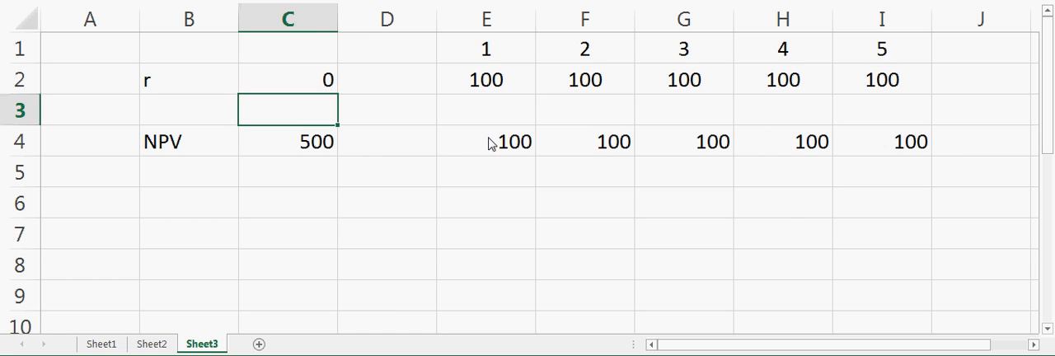
mouse_move(203, 160)
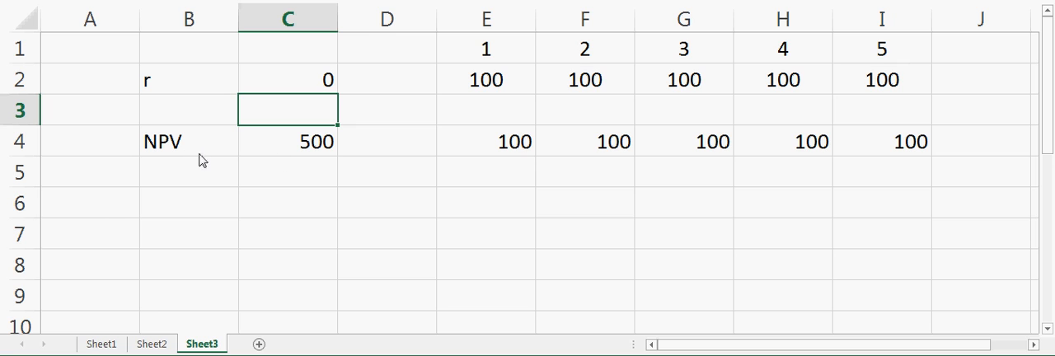
left_click(287, 141)
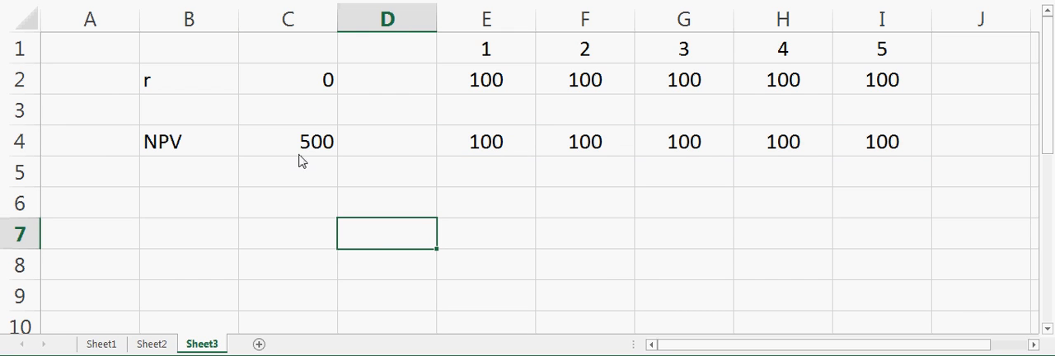
Try a rate of 50, then set it to 1, giving an NPV of 485.343
left_click(288, 79)
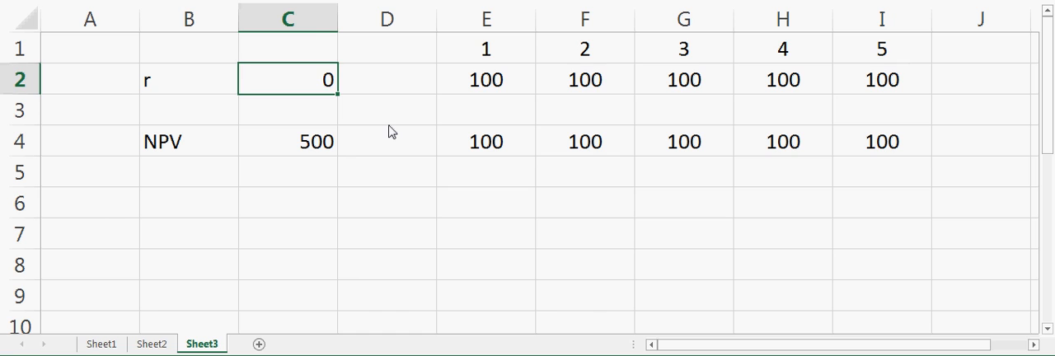
type("50")
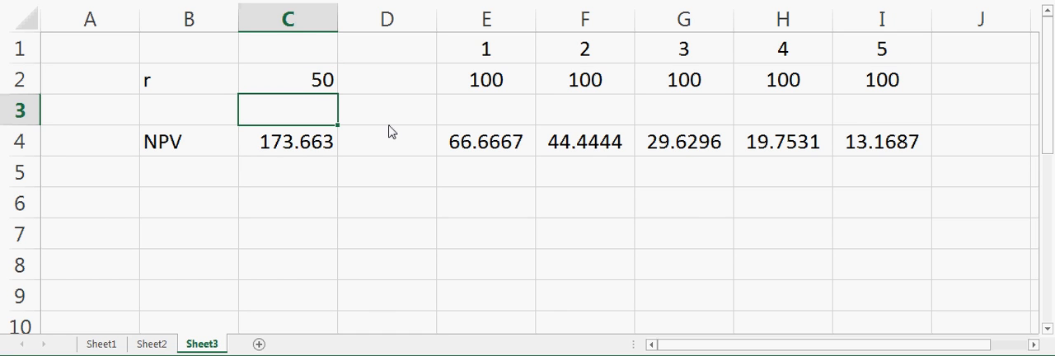
left_click(288, 79)
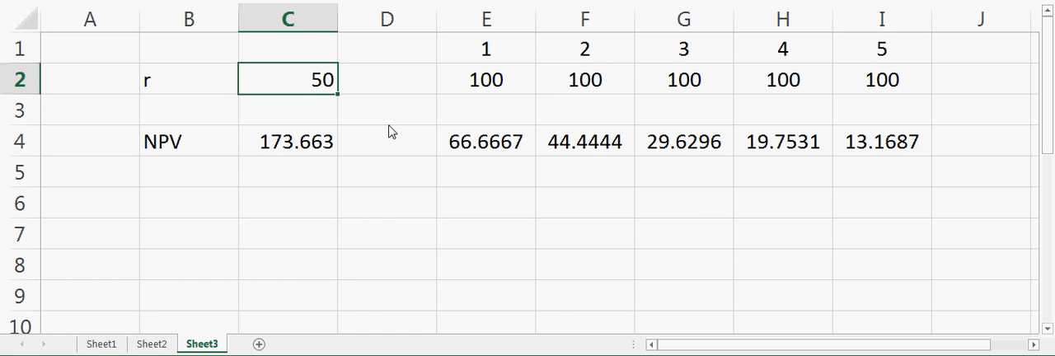
type("1")
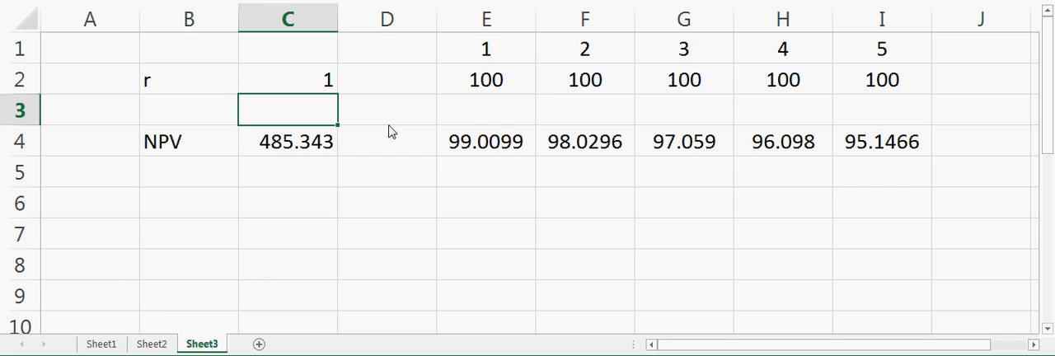
left_click(585, 141)
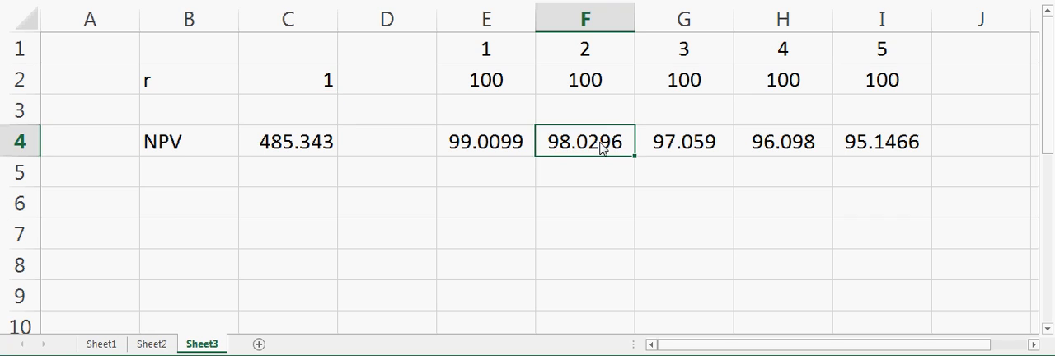
Change the year-4 and year-5 cash flows to -100, making the NPV 102.854
left_click(782, 80)
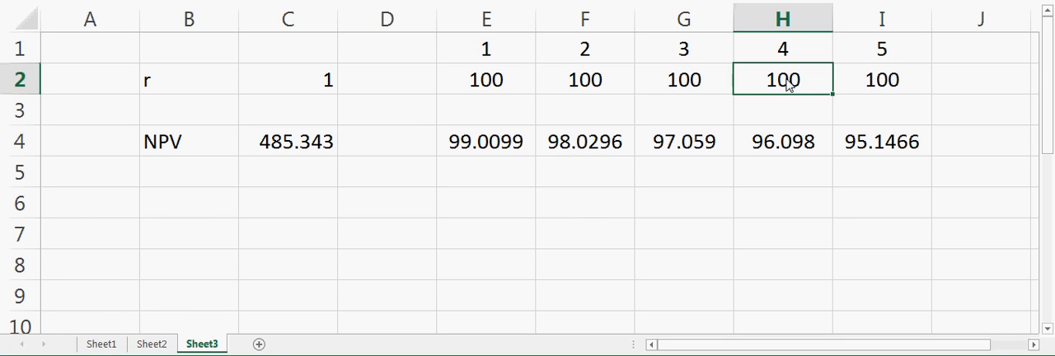
double_click(783, 79)
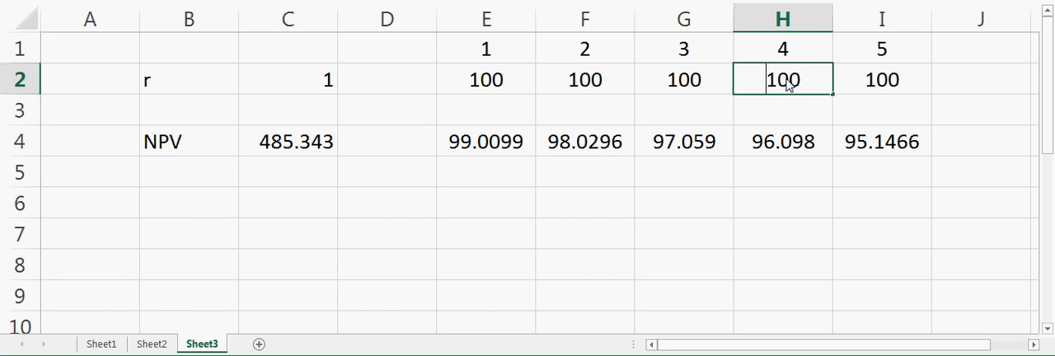
type("-100")
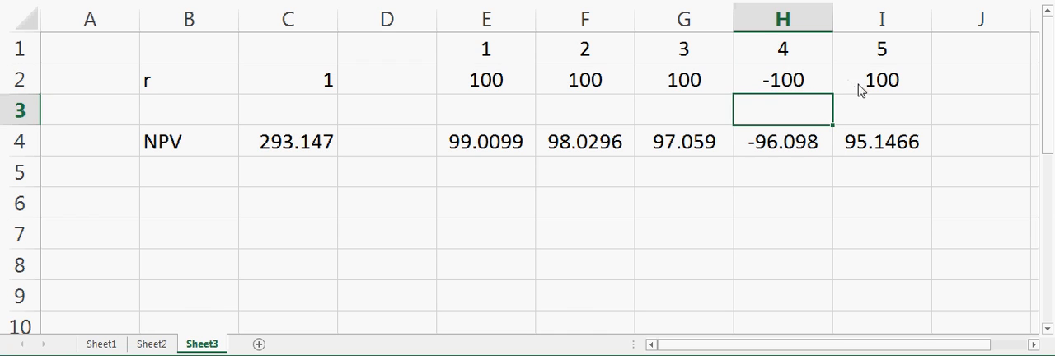
left_click(882, 79)
type("-100")
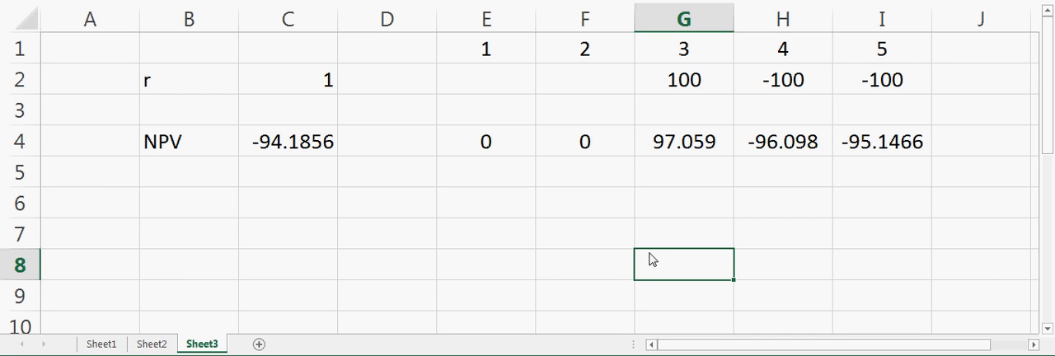
mouse_move(546, 256)
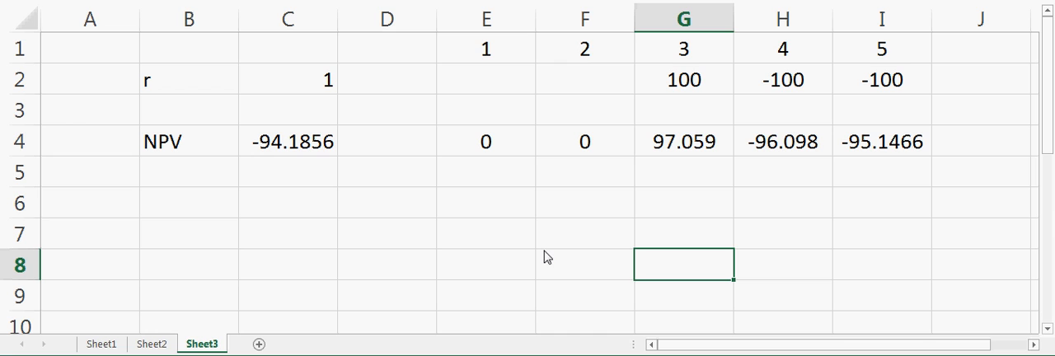
mouse_move(493, 79)
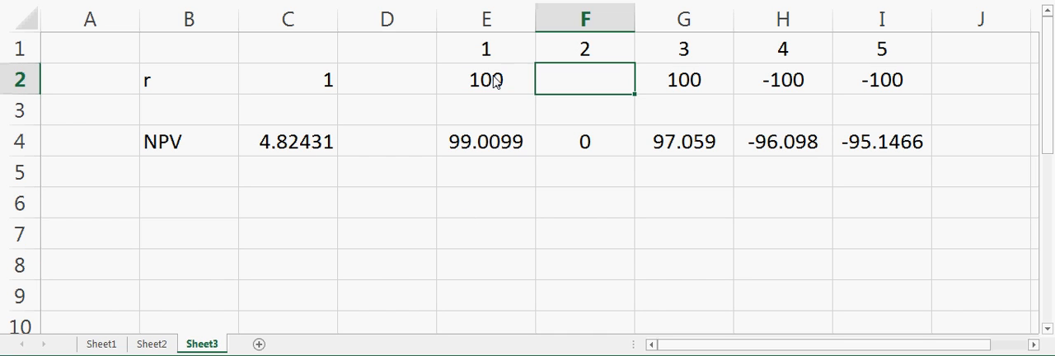
type("100")
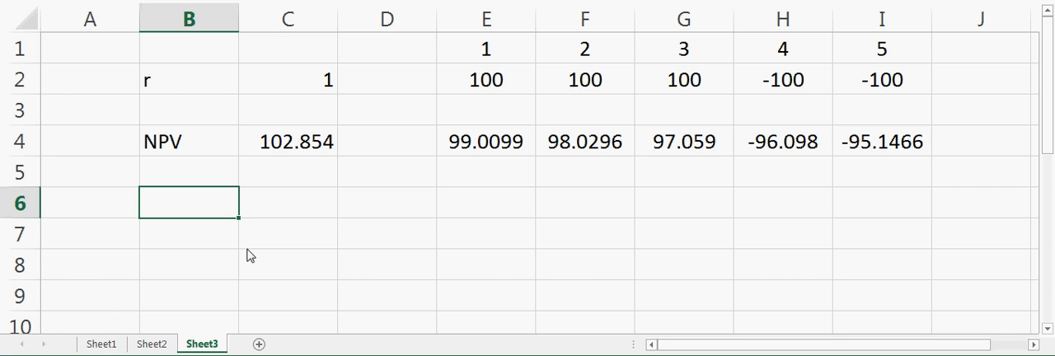
key("Down")
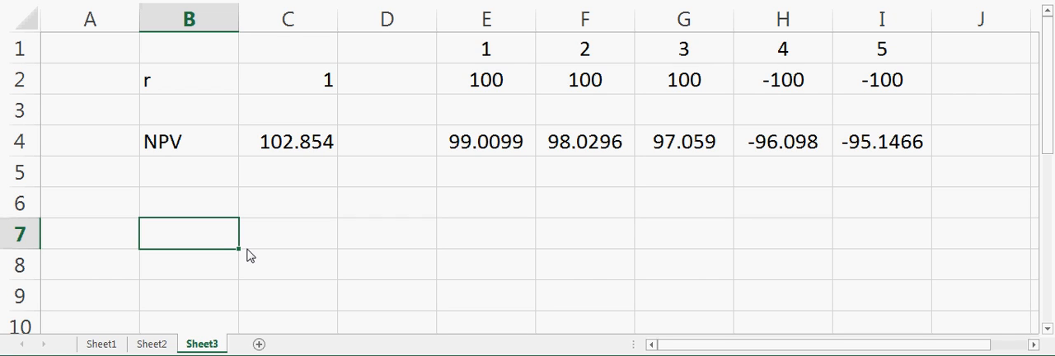
left_click(288, 203)
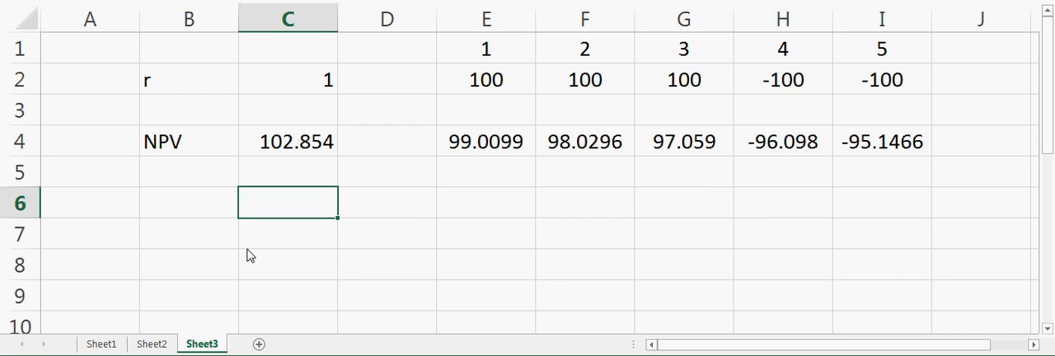
Enter 300 in C6 and restore years 4 and 5 to 100, NPV 485.343
type("300")
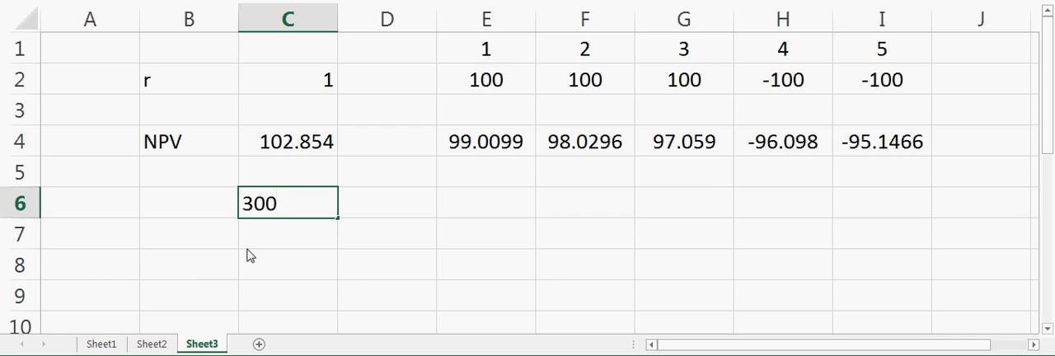
left_click(782, 79)
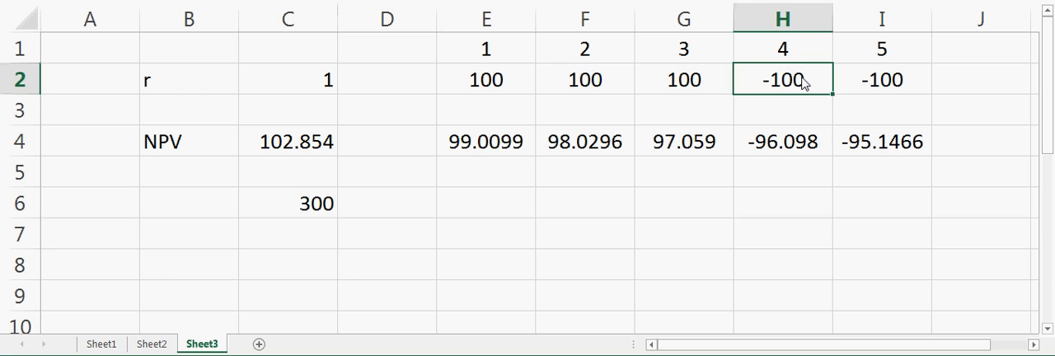
type("100")
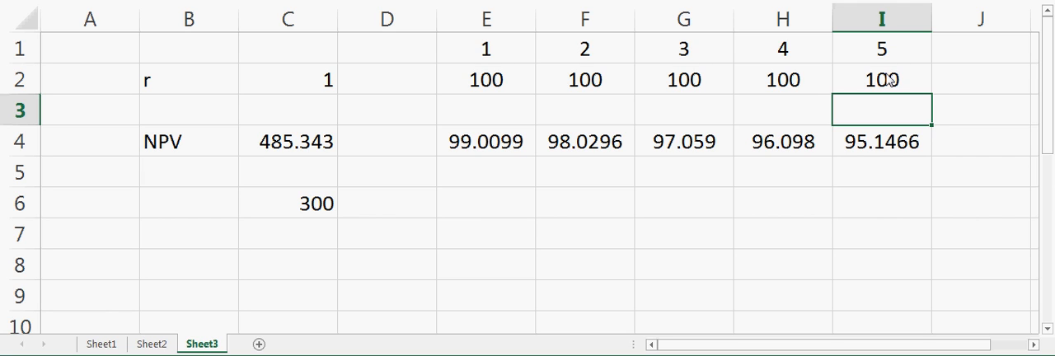
mouse_move(321, 259)
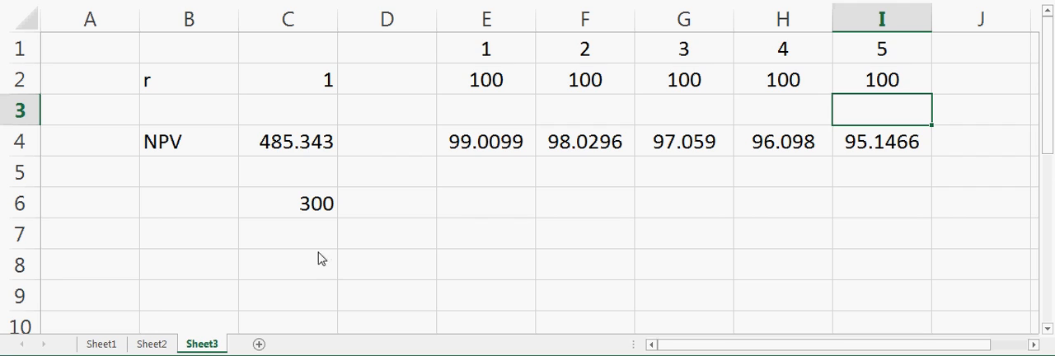
mouse_move(370, 249)
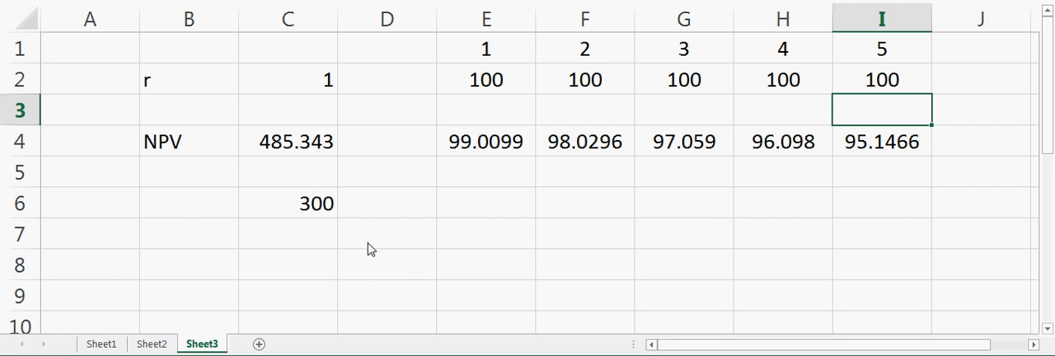
mouse_move(300, 279)
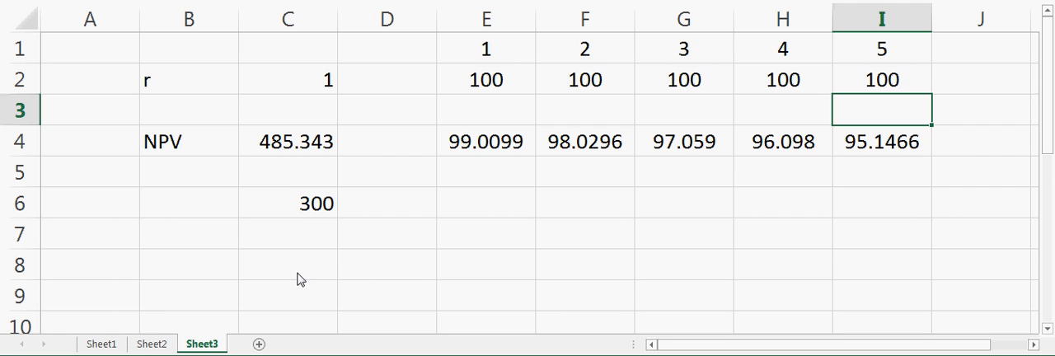
mouse_move(309, 267)
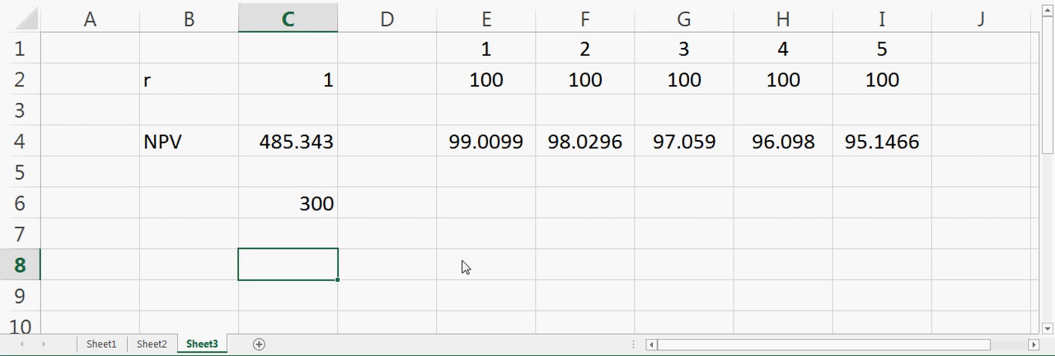
mouse_move(330, 148)
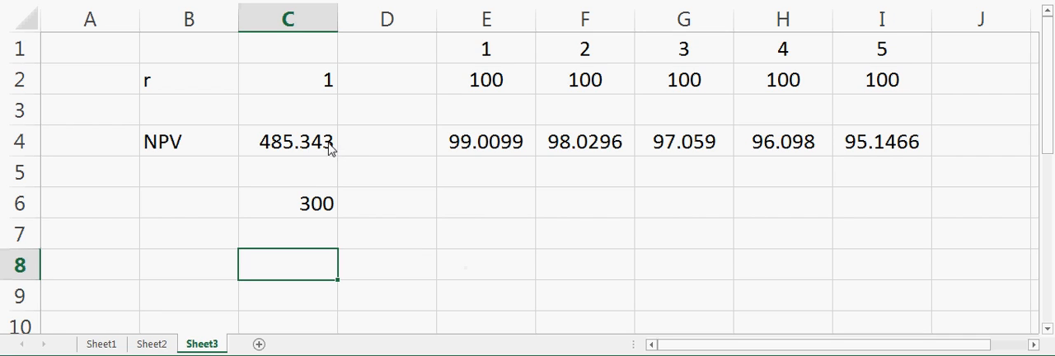
Review the rate and investment cells, then start labelling B6 'Intial'
left_click(288, 79)
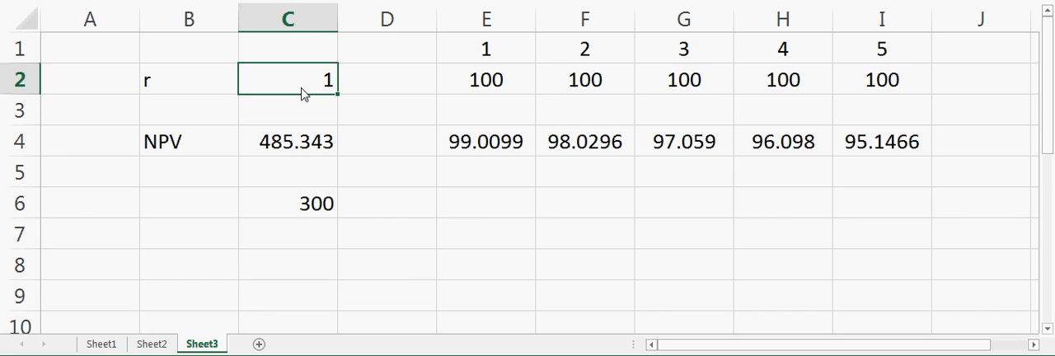
mouse_move(273, 151)
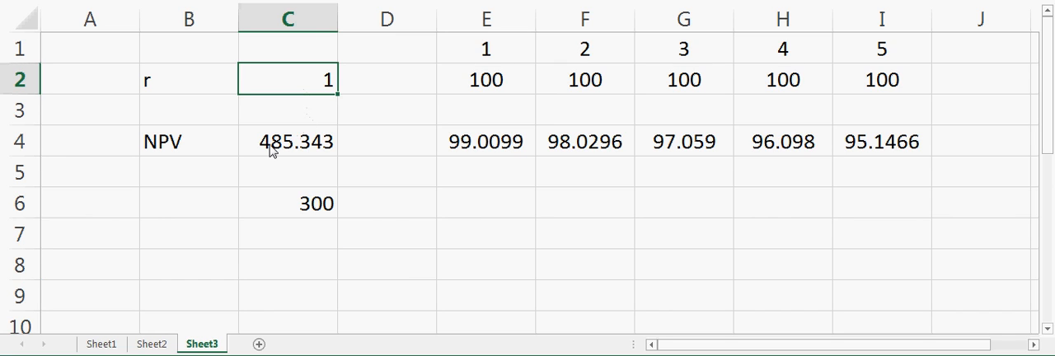
mouse_move(330, 160)
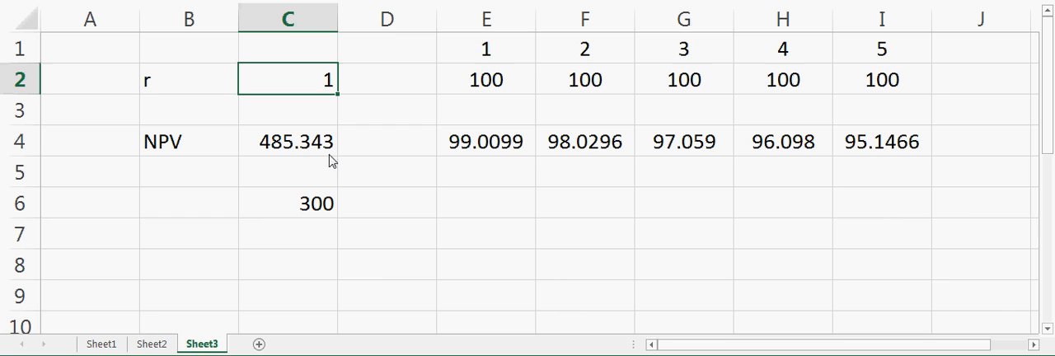
mouse_move(289, 89)
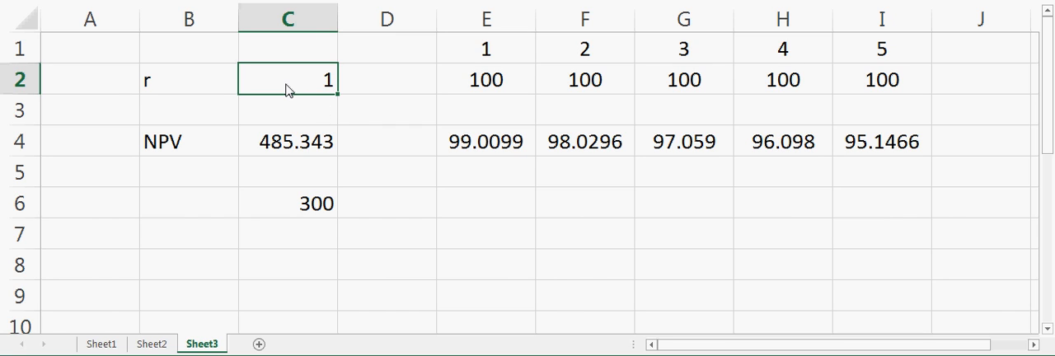
mouse_move(263, 89)
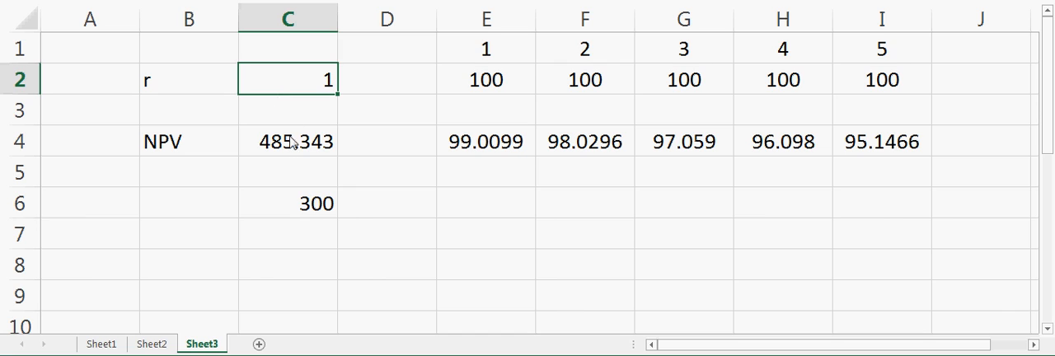
left_click(288, 203)
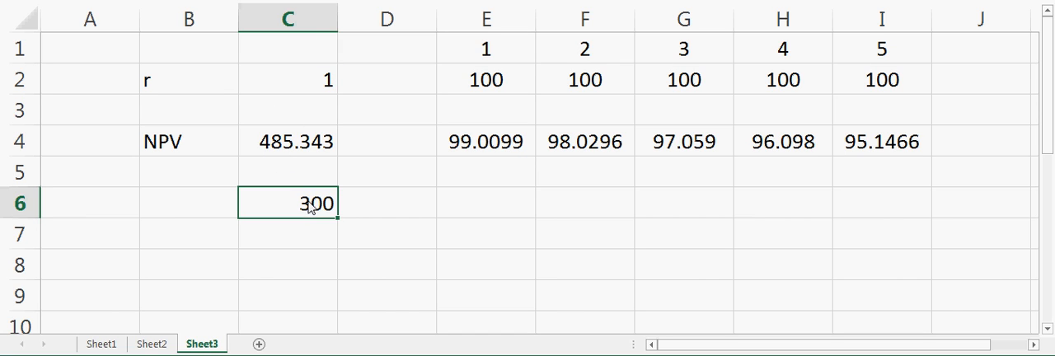
left_click(189, 203)
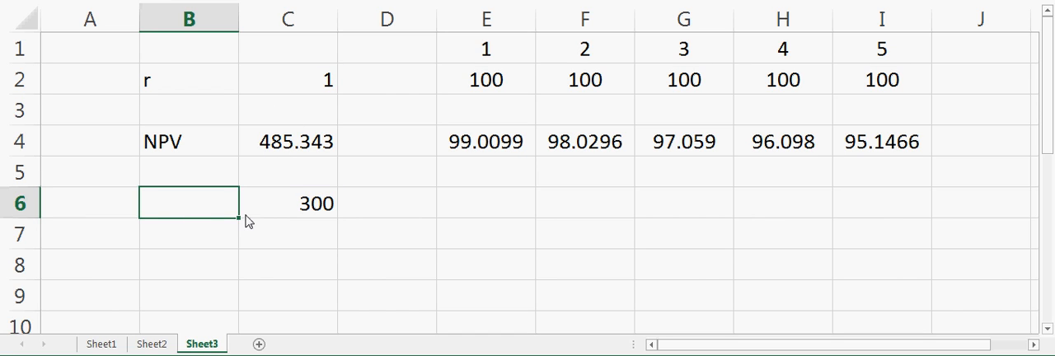
type("Intial")
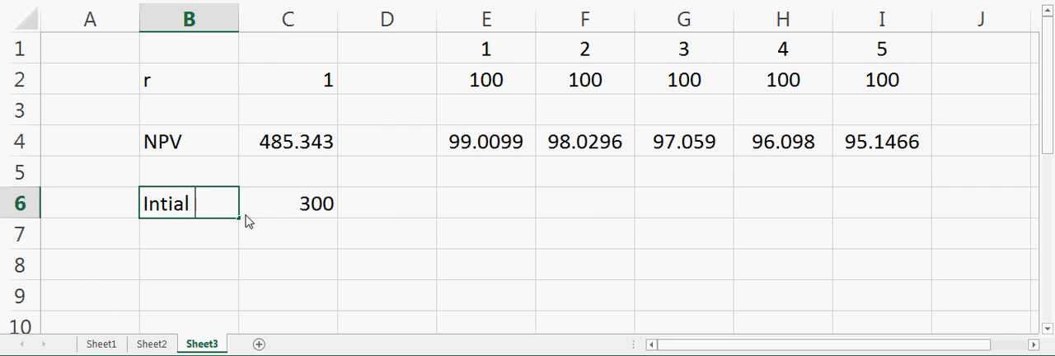
Complete the B6 label as 'Intial inv.' and enter a rate of 20 in C2
type("inv.")
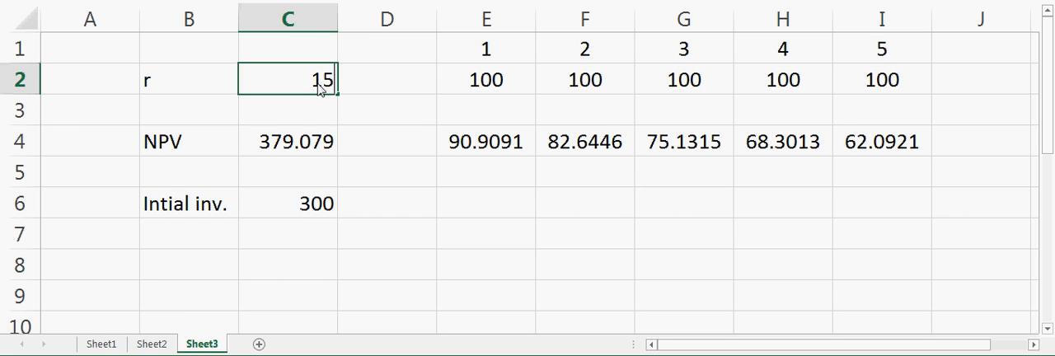
type("20")
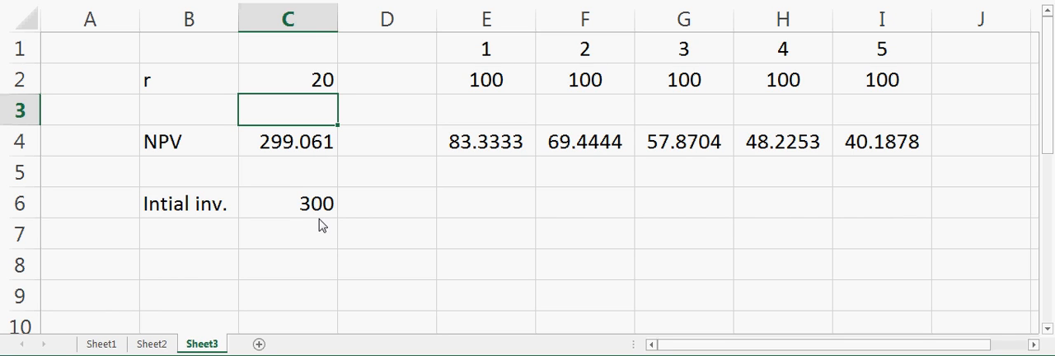
mouse_move(308, 236)
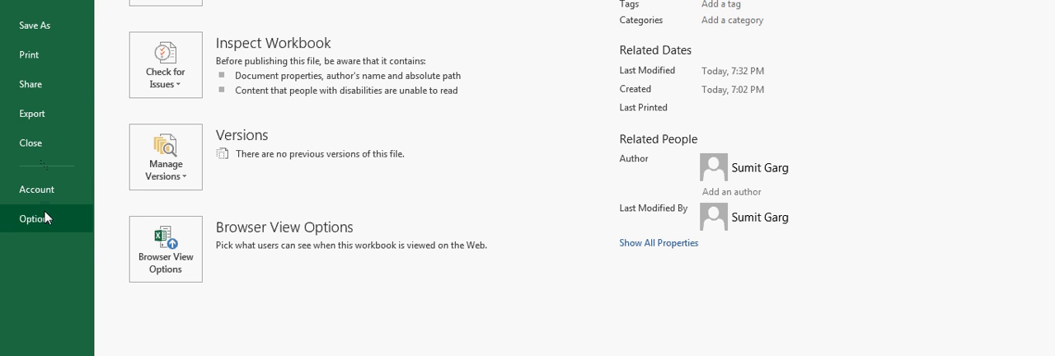
Select Solver Add-in in Excel Options' Add-Ins list and close Options
left_click(35, 218)
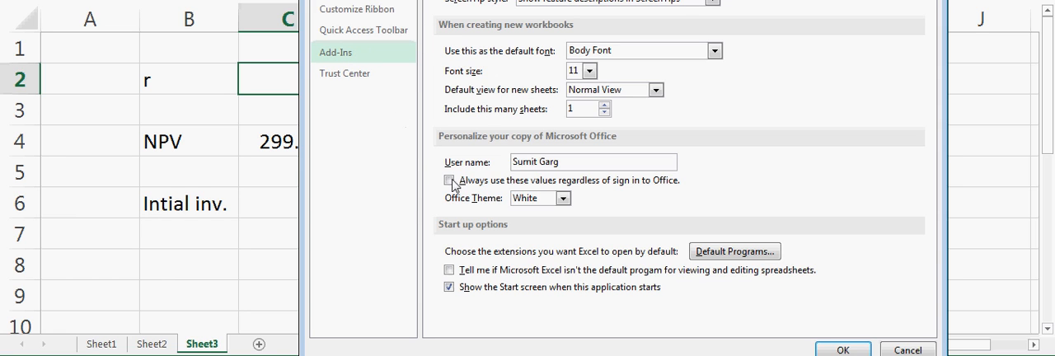
left_click(335, 52)
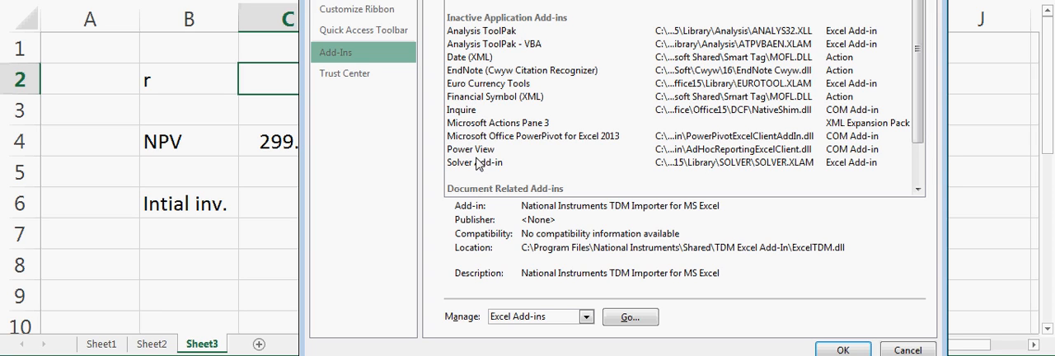
left_click(471, 162)
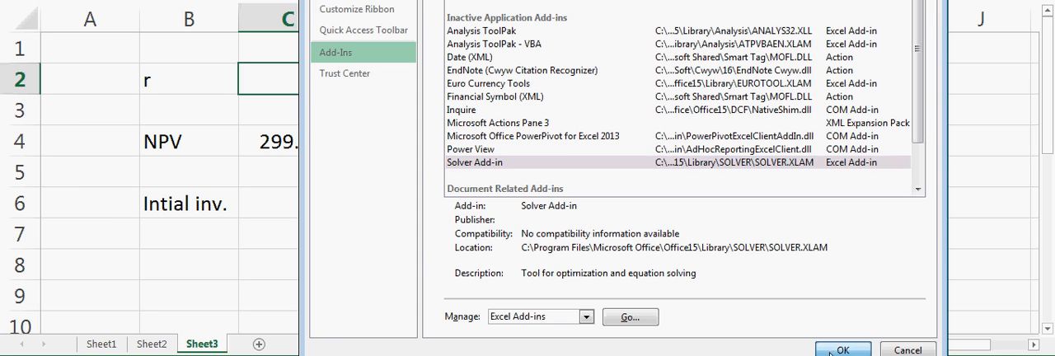
left_click(843, 350)
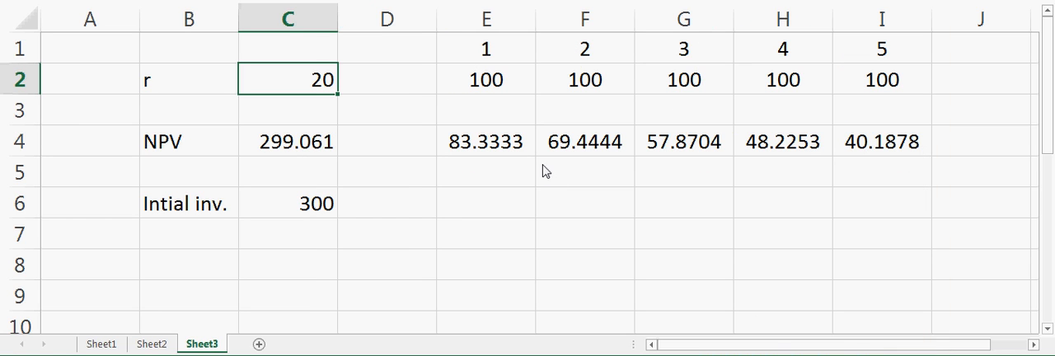
left_click(585, 172)
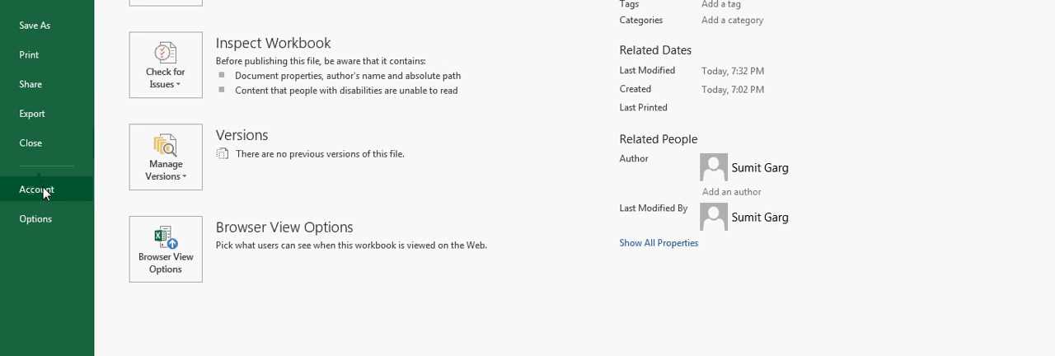
Enable Solver Add-in and Analysis ToolPak through the Excel Add-ins manager
left_click(36, 218)
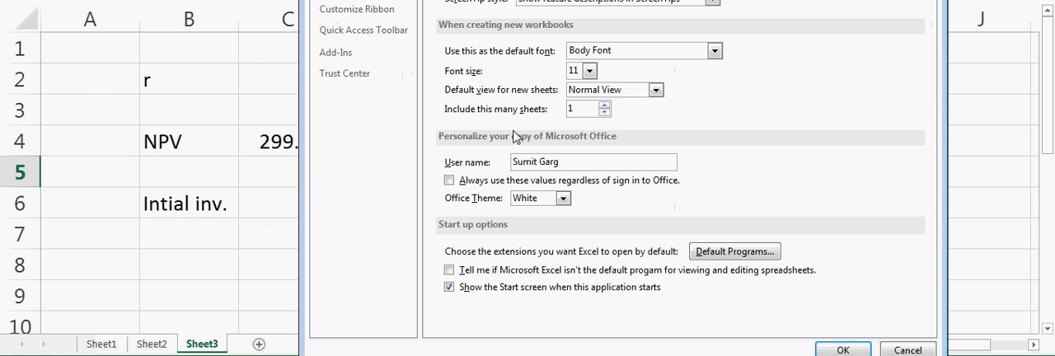
left_click(335, 52)
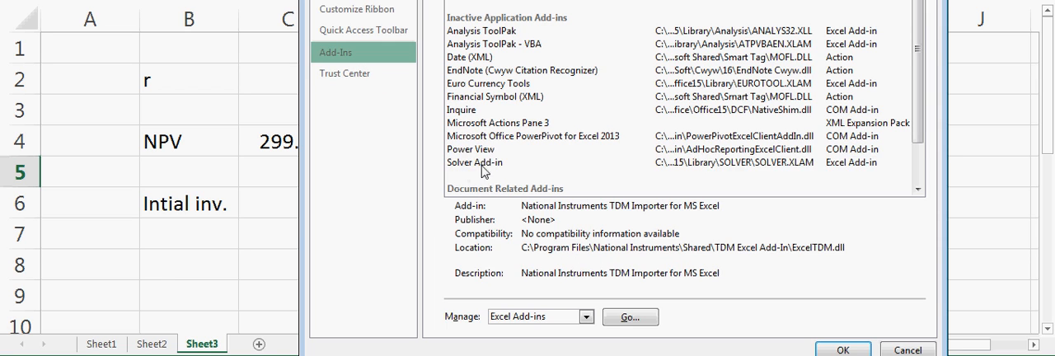
left_click(585, 316)
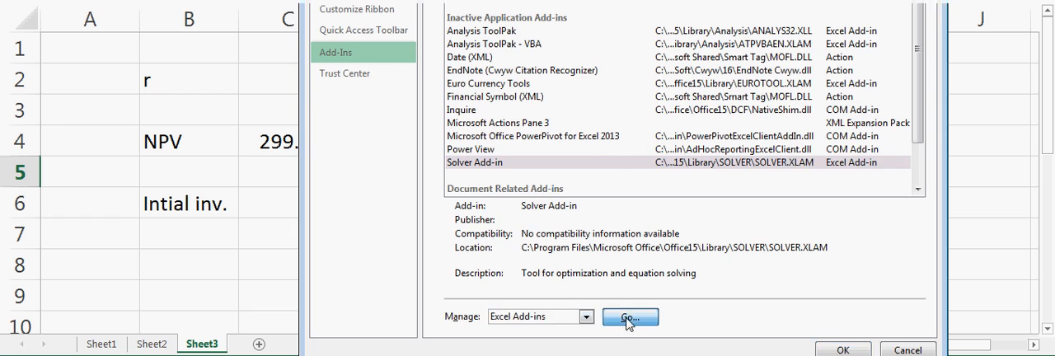
left_click(629, 317)
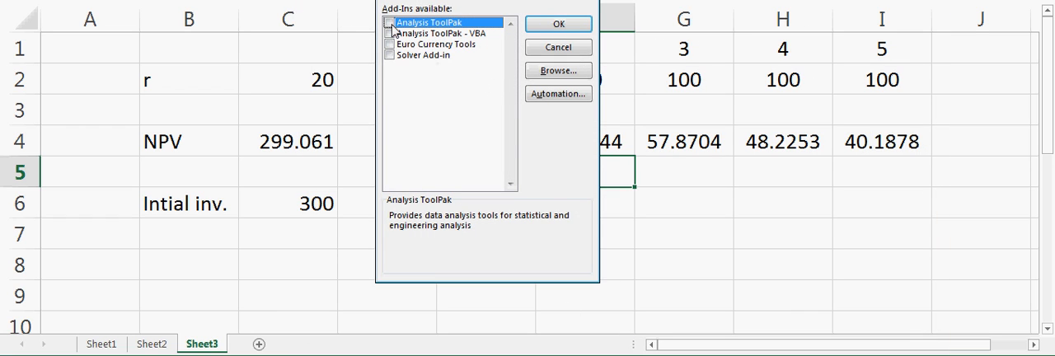
left_click(389, 22)
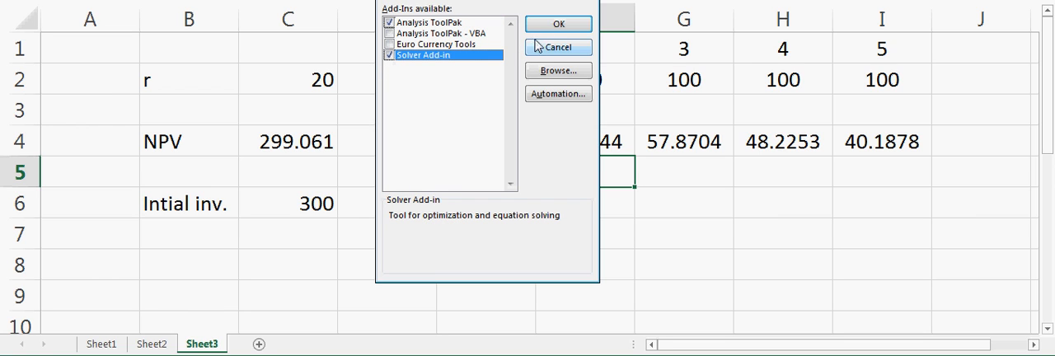
mouse_move(536, 200)
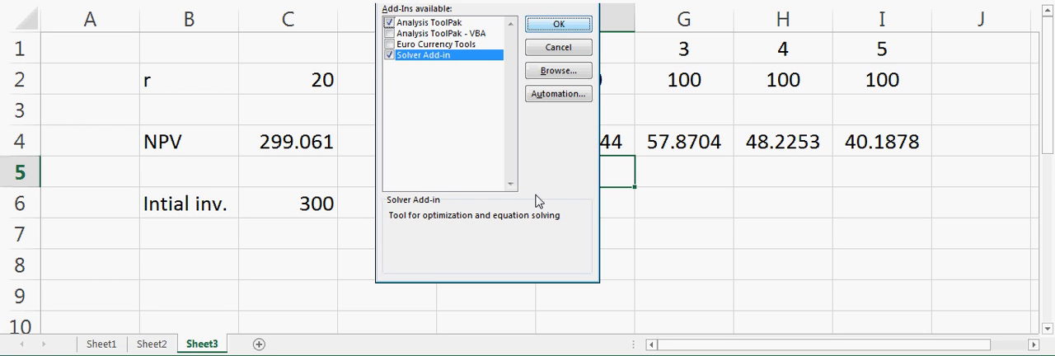
left_click(558, 23)
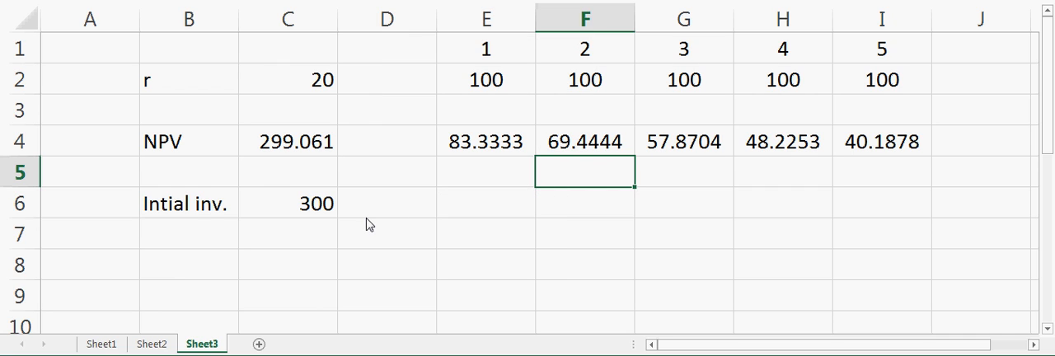
Select the empty cell D6 on the NPV sheet
left_click(386, 203)
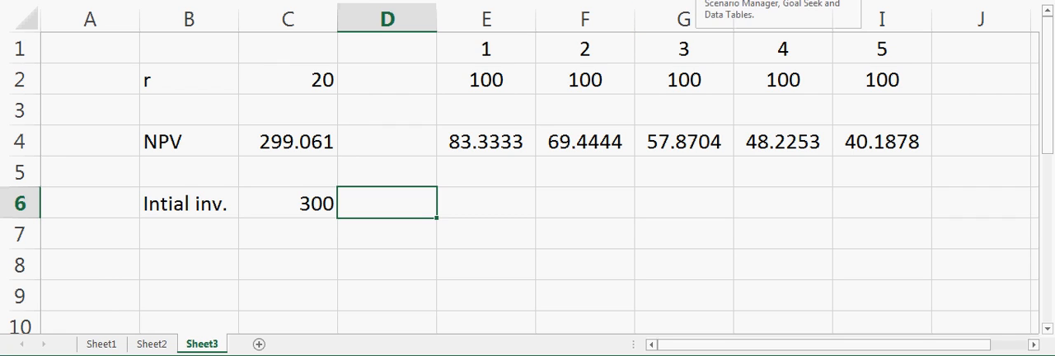
mouse_move(782, 18)
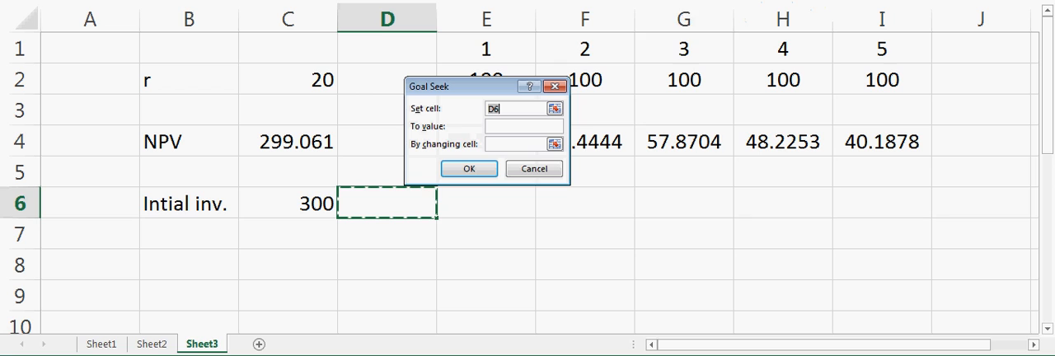
Goal Seek C4 to 300 by changing rate C2, giving r = 19.8579
left_click_drag(470, 85, 622, 94)
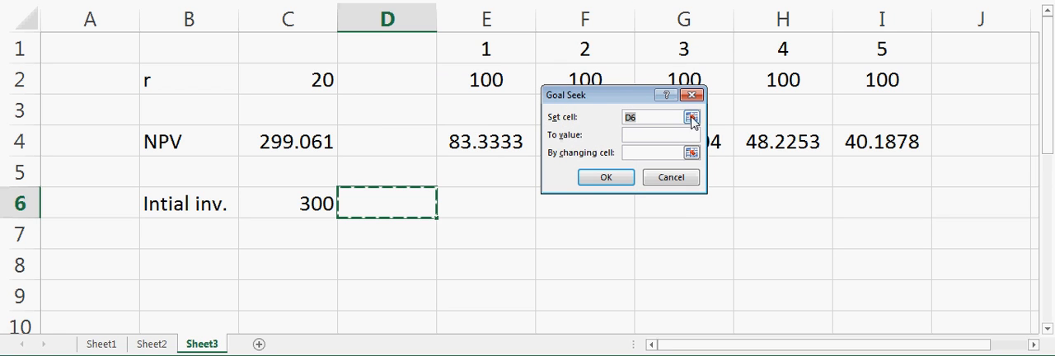
left_click(691, 117)
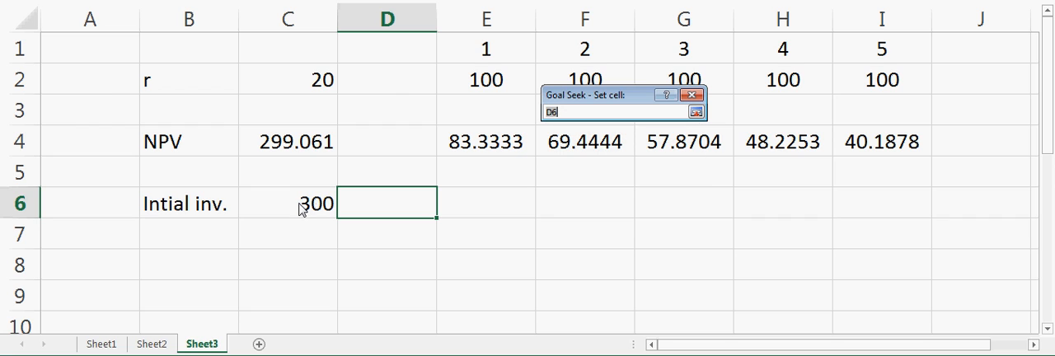
left_click(288, 141)
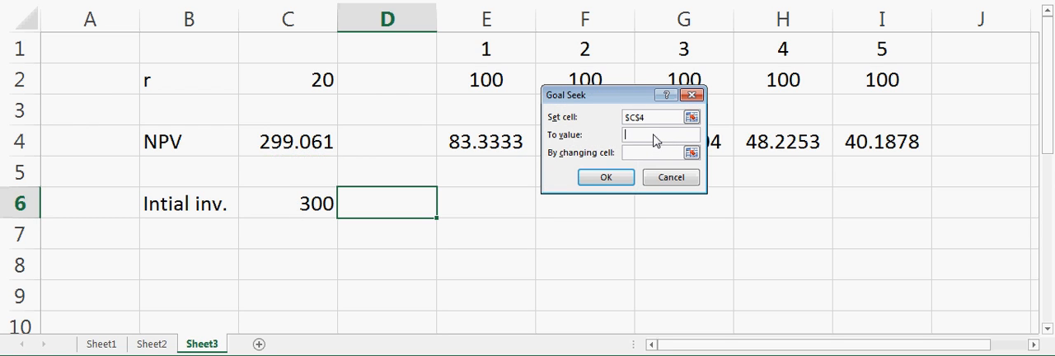
type("300")
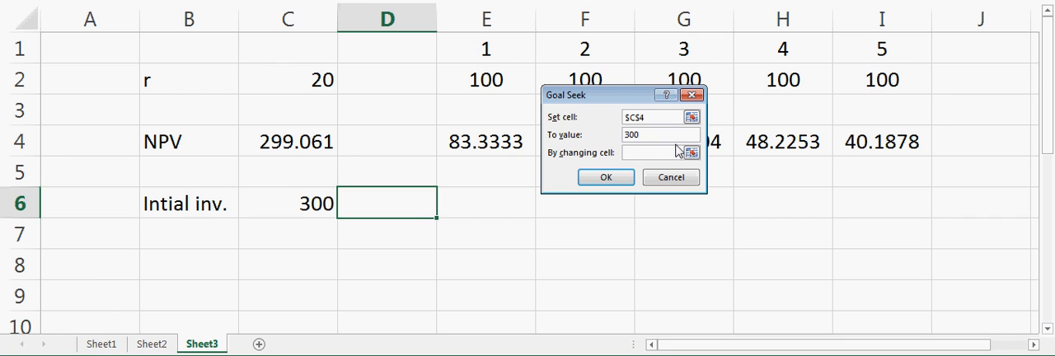
left_click(651, 153)
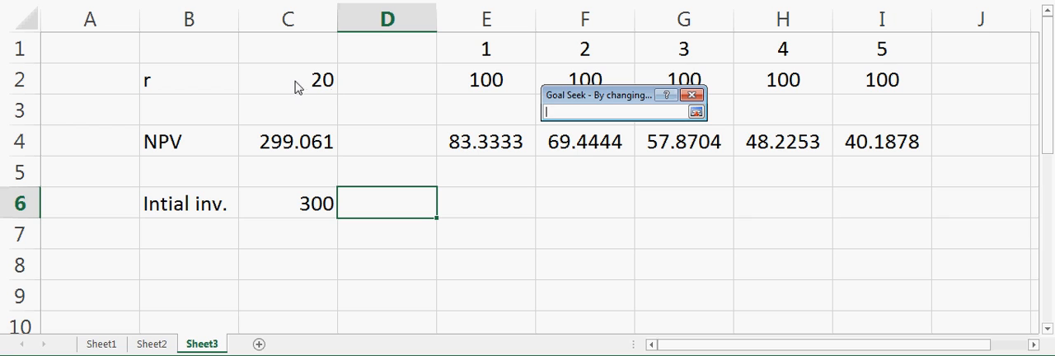
left_click(287, 79)
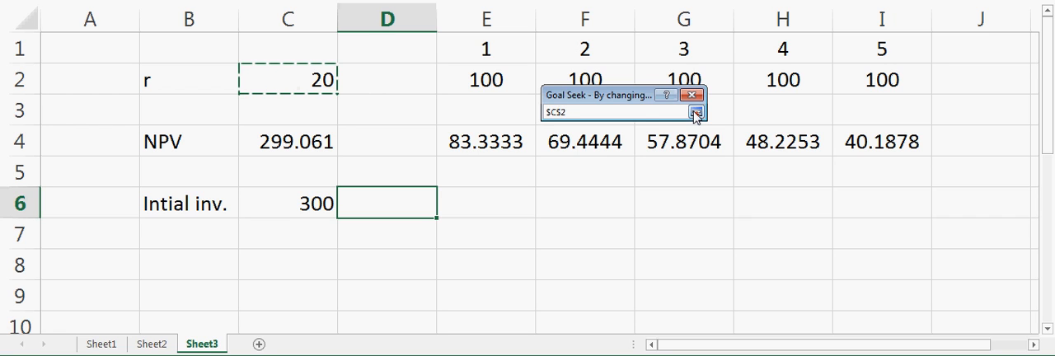
left_click(696, 111)
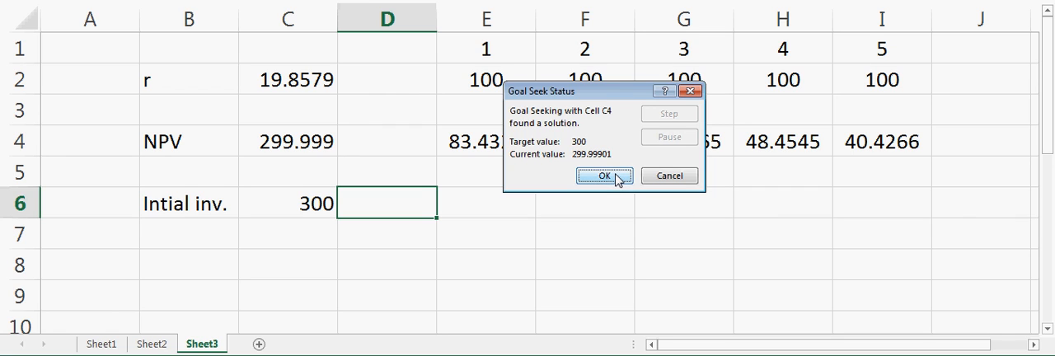
left_click(605, 175)
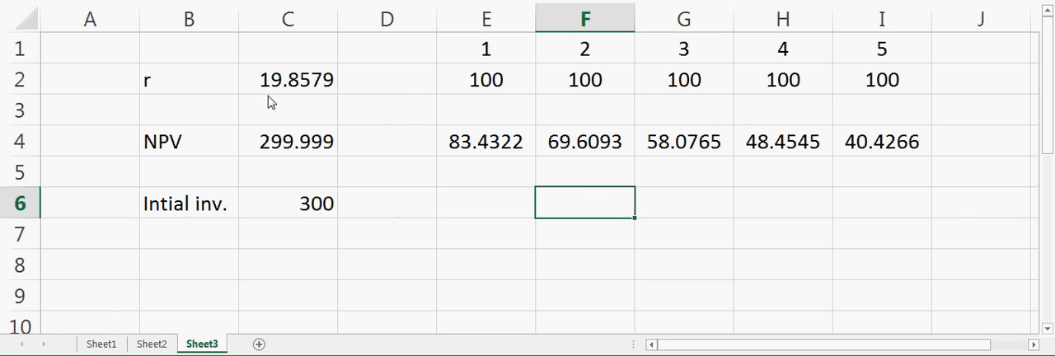
mouse_move(309, 99)
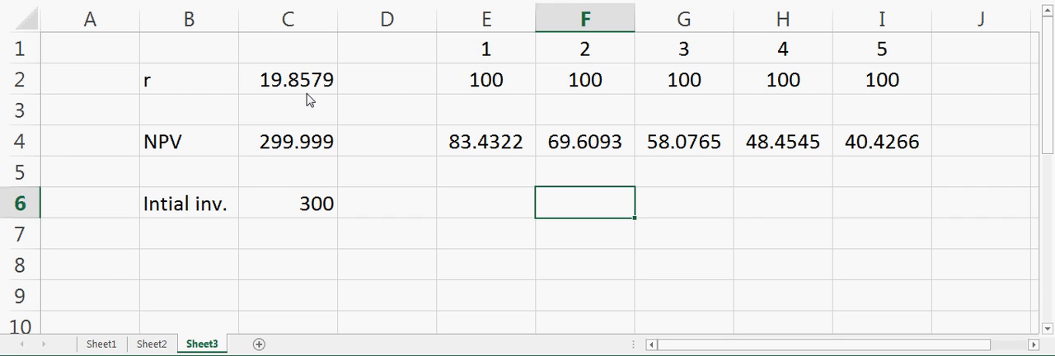
mouse_move(308, 206)
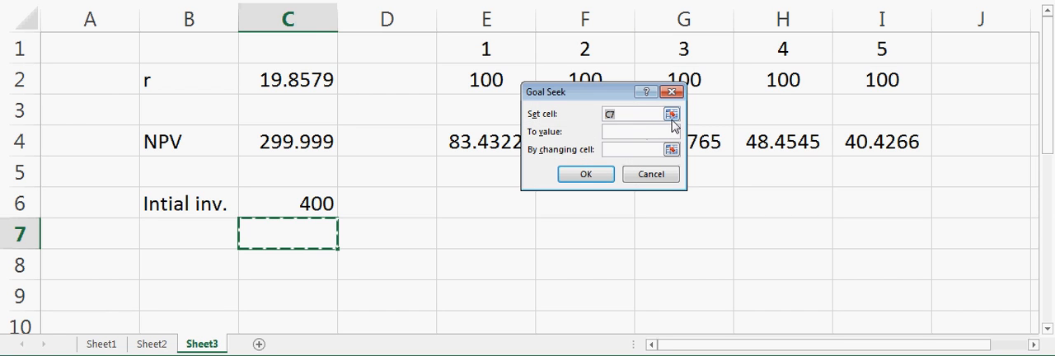
Rerun Goal Seek setting C4 to 400 by changing C2, giving rate 7.93081
left_click(671, 114)
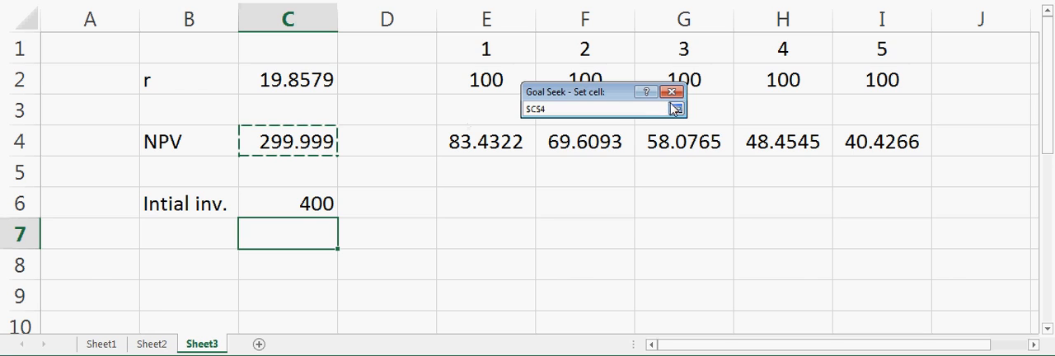
left_click(672, 108)
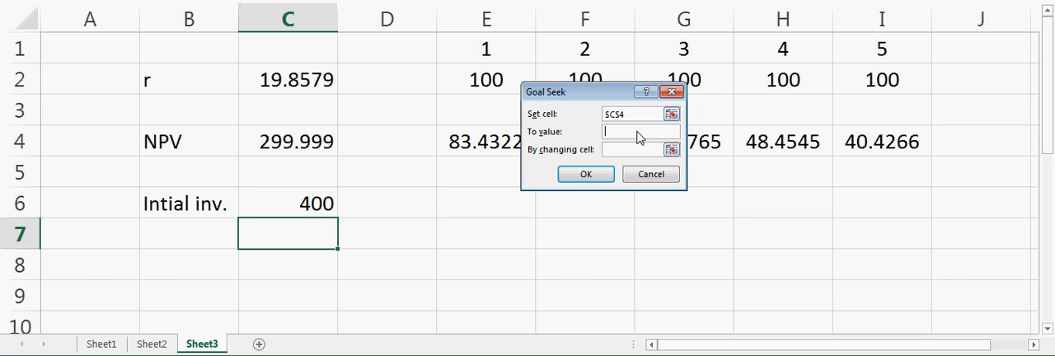
type("400")
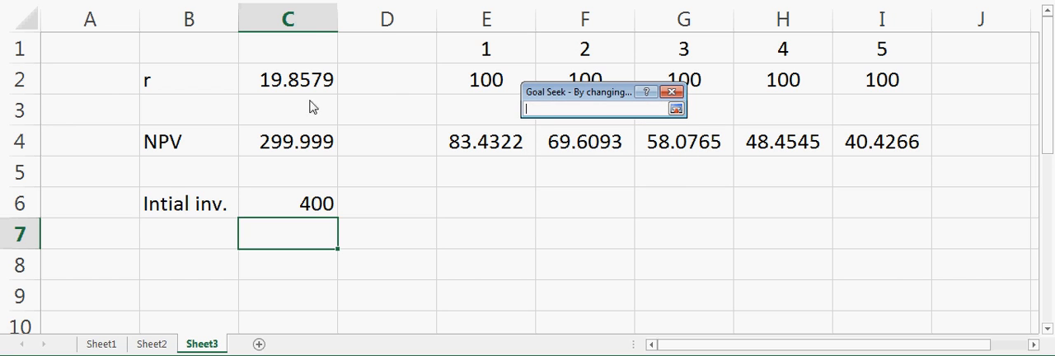
left_click(288, 79)
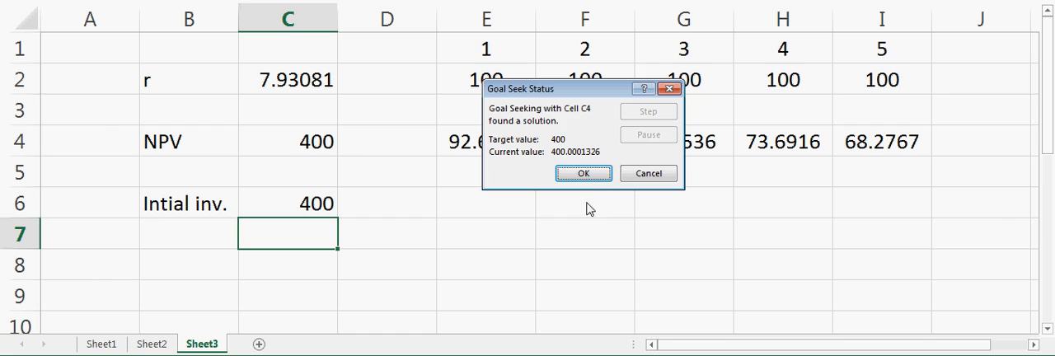
left_click(583, 173)
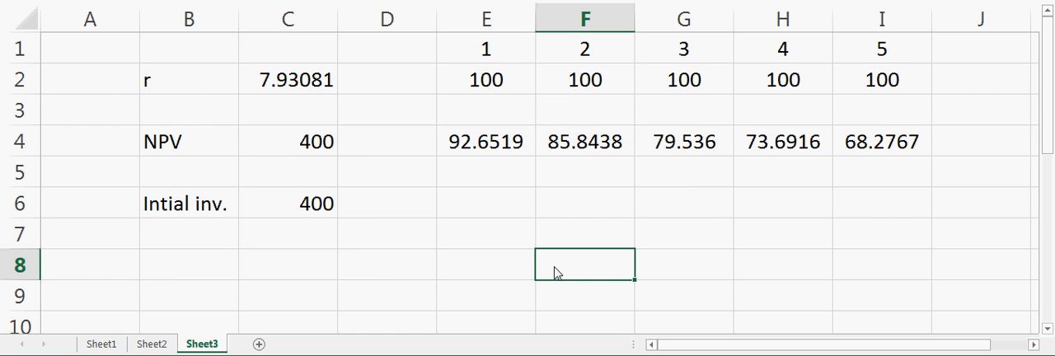
mouse_move(271, 103)
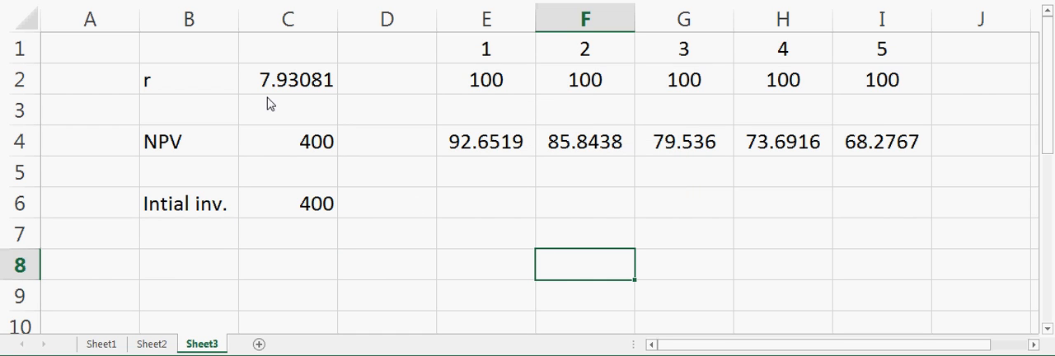